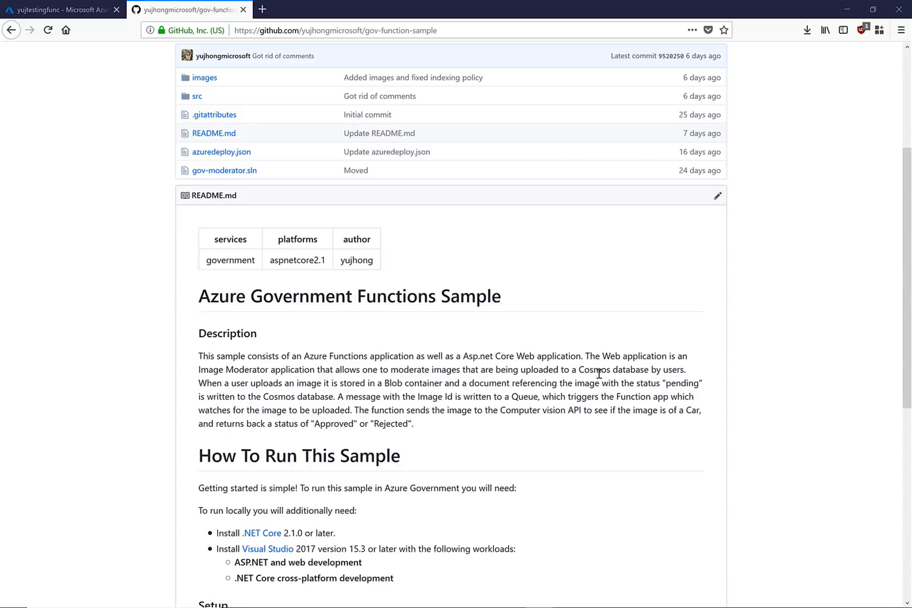
Show the yujtestingfunc function app overview in the portal tab
left_click(58, 9)
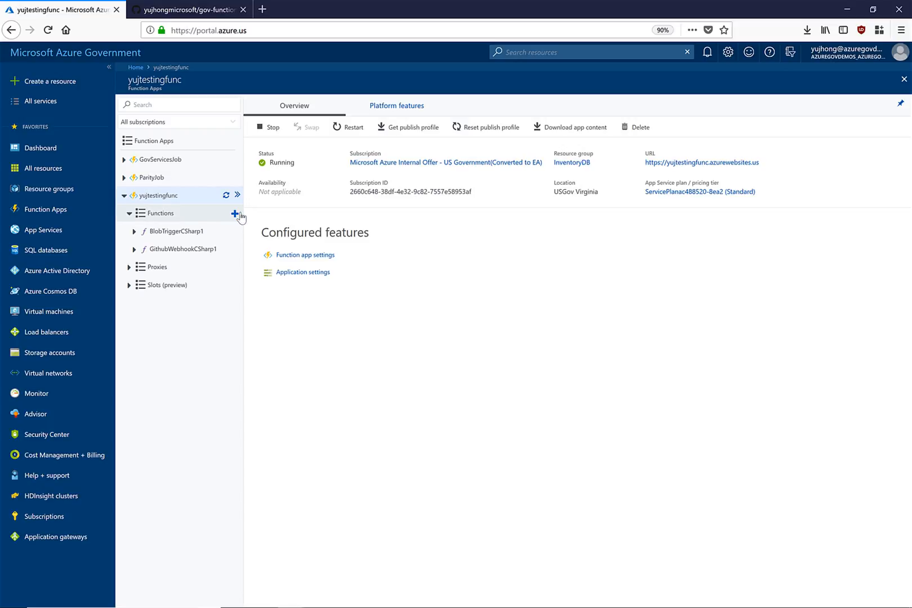
Add an HTTP trigger function in C# named HttpTriggerCSharp1 with Function authorization level
left_click(235, 212)
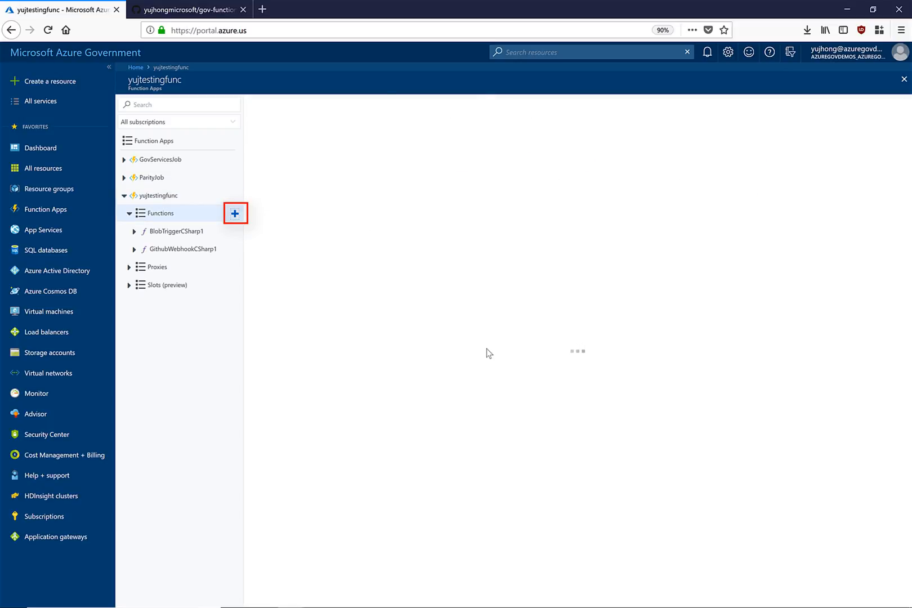
left_click(235, 213)
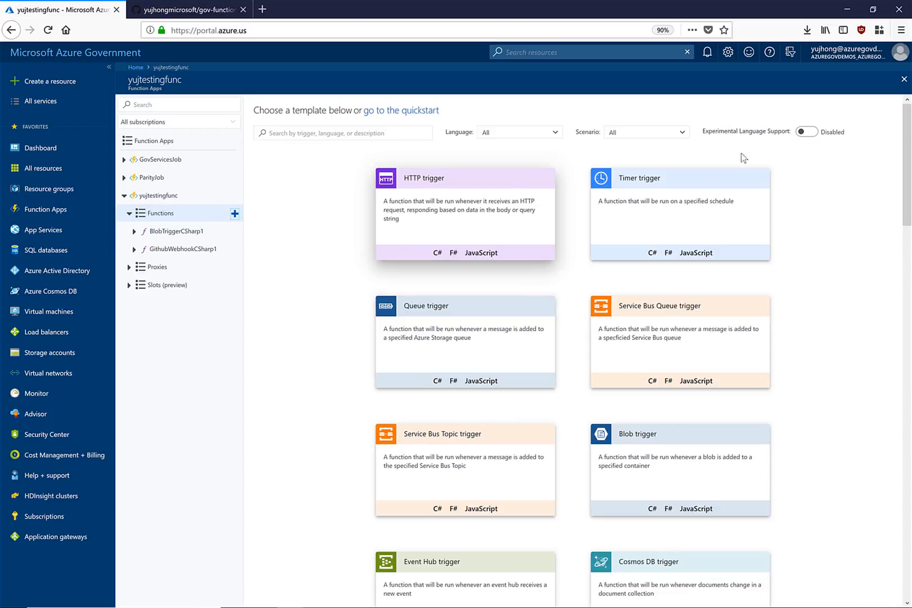
mouse_move(476, 176)
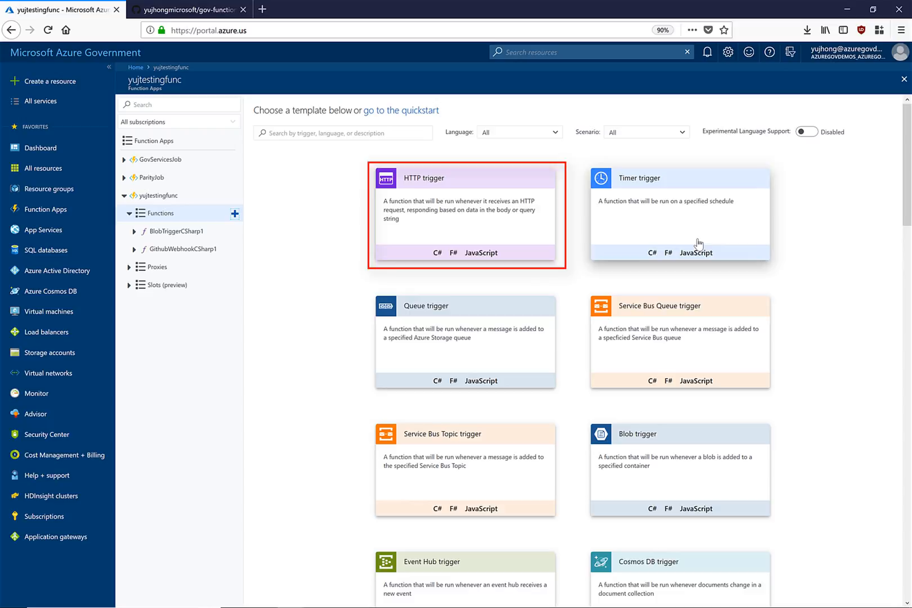
mouse_move(659, 325)
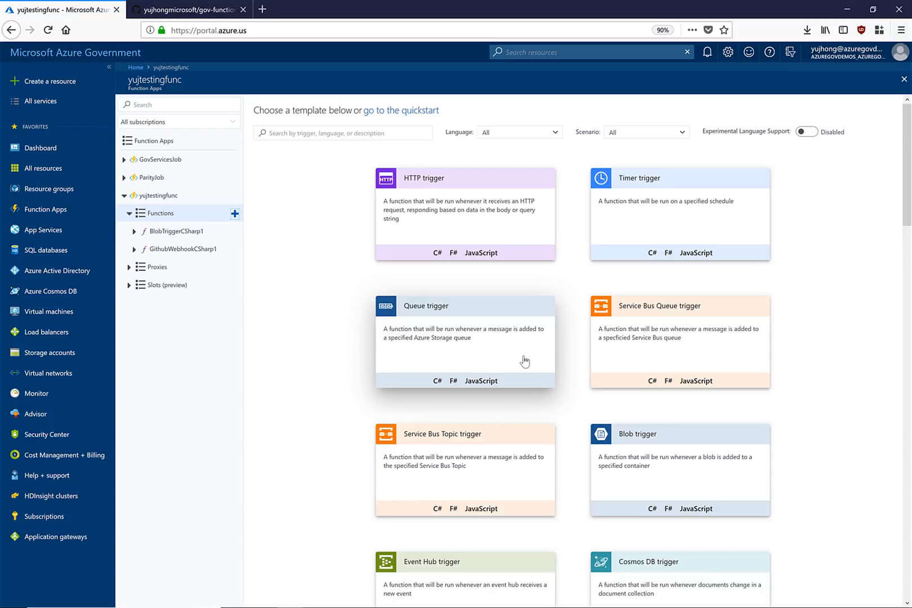
left_click(679, 471)
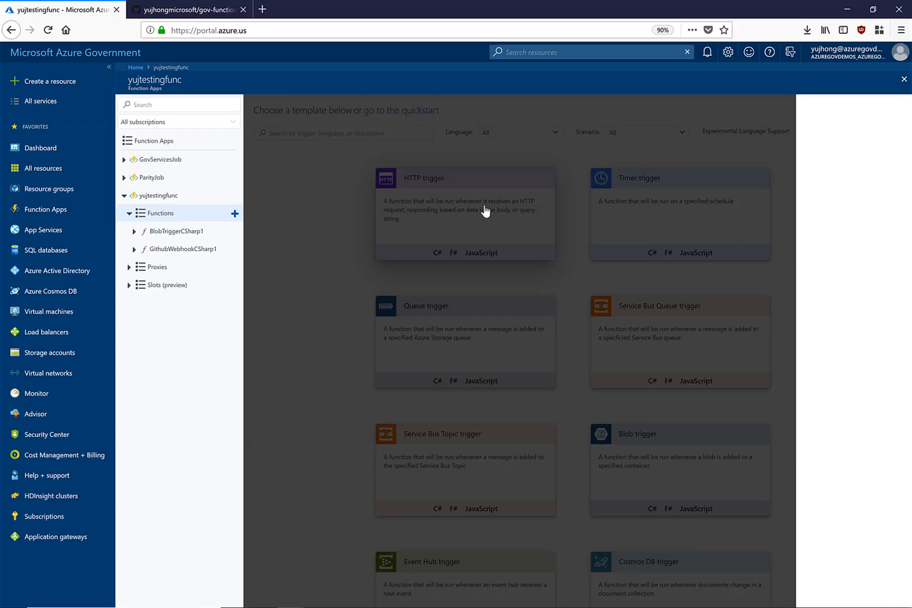
left_click(465, 215)
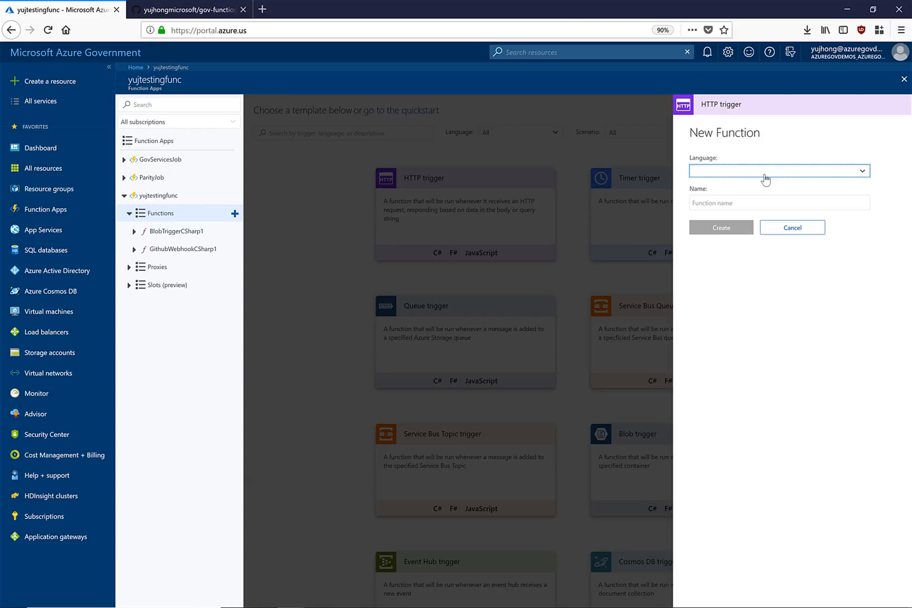
left_click(778, 170)
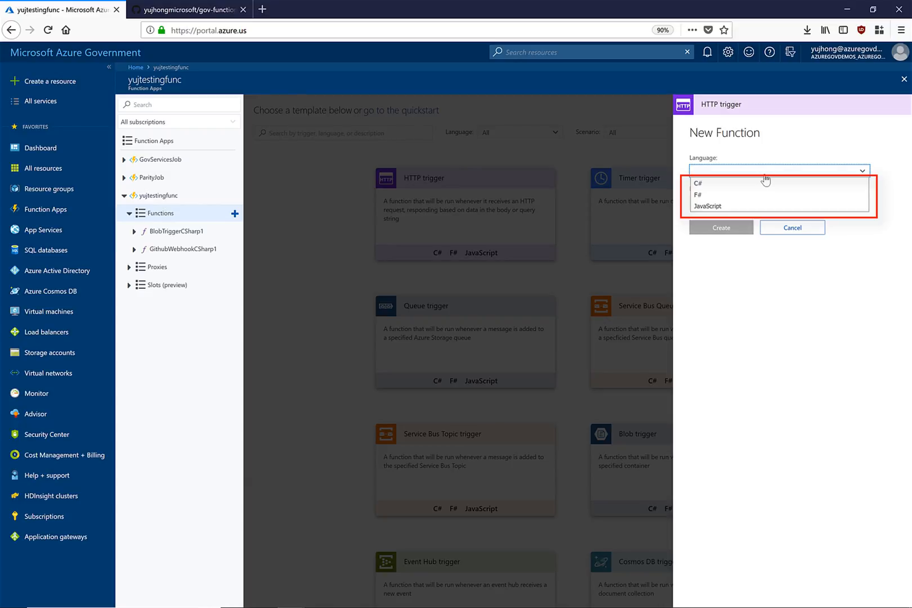
left_click(697, 184)
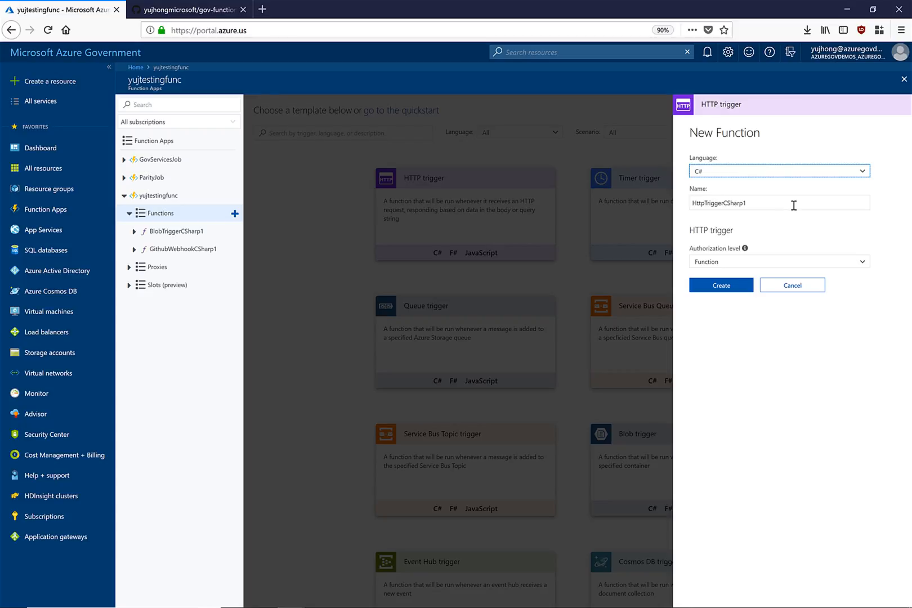
mouse_move(765, 267)
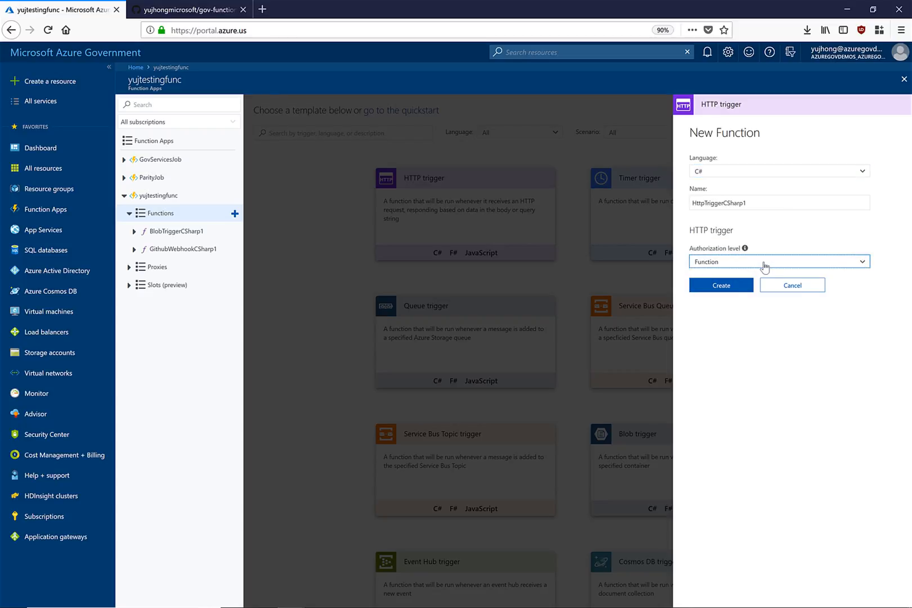
left_click(720, 285)
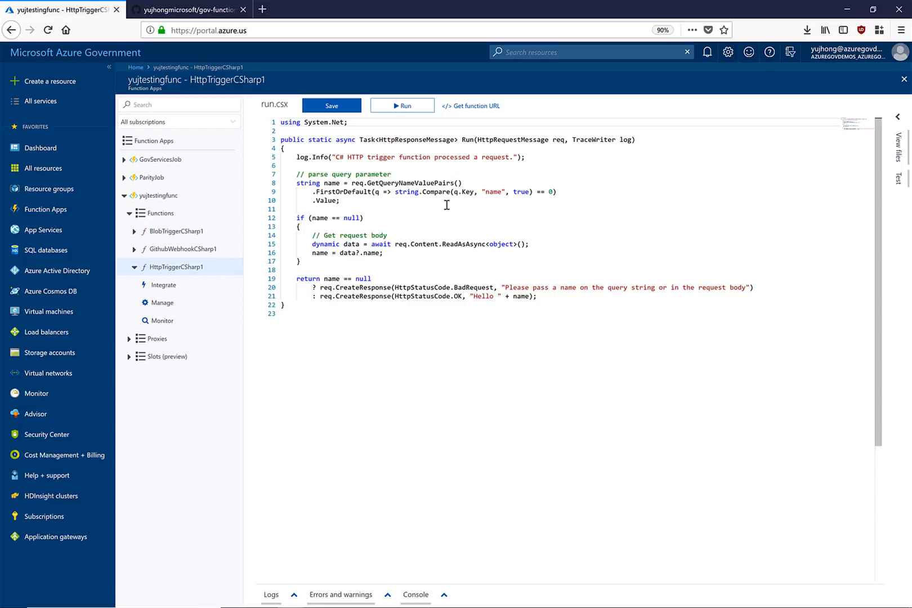
mouse_move(450, 319)
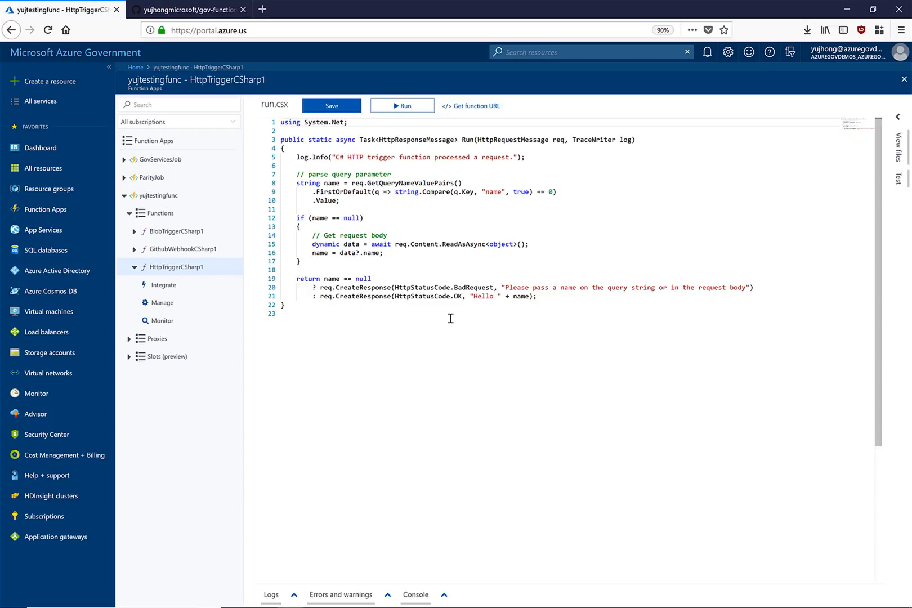
mouse_move(554, 312)
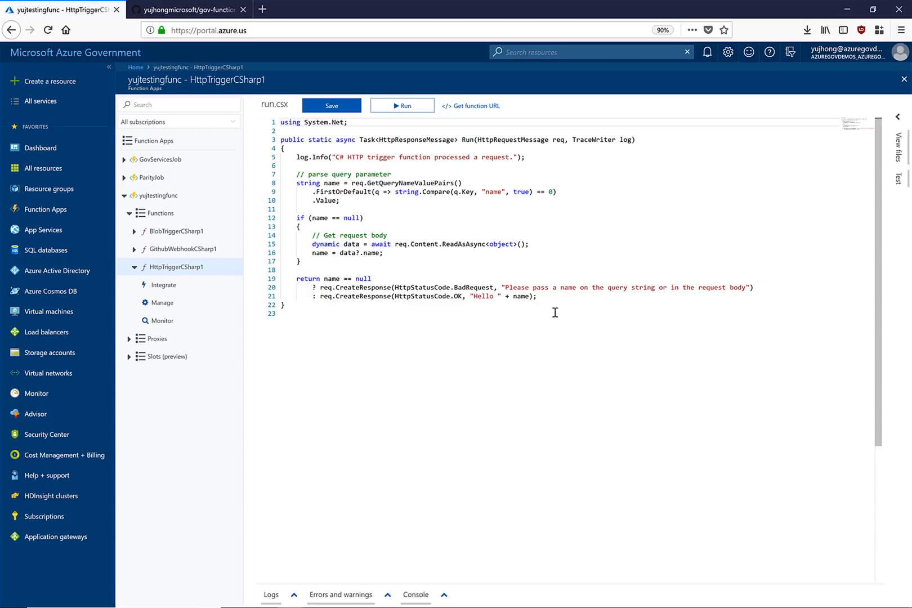
mouse_move(630, 277)
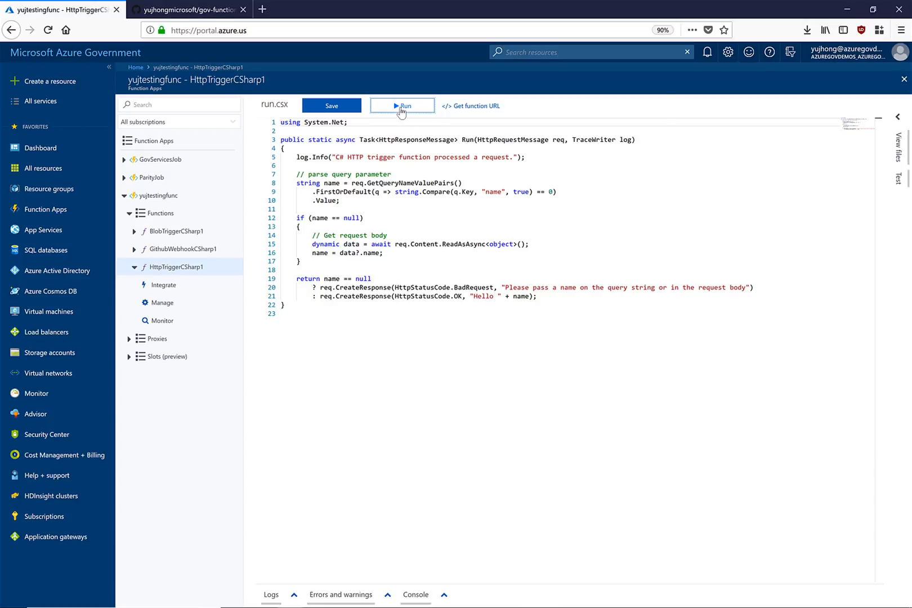
Run the sample test returning Hello Azure and get the function URL
left_click(402, 106)
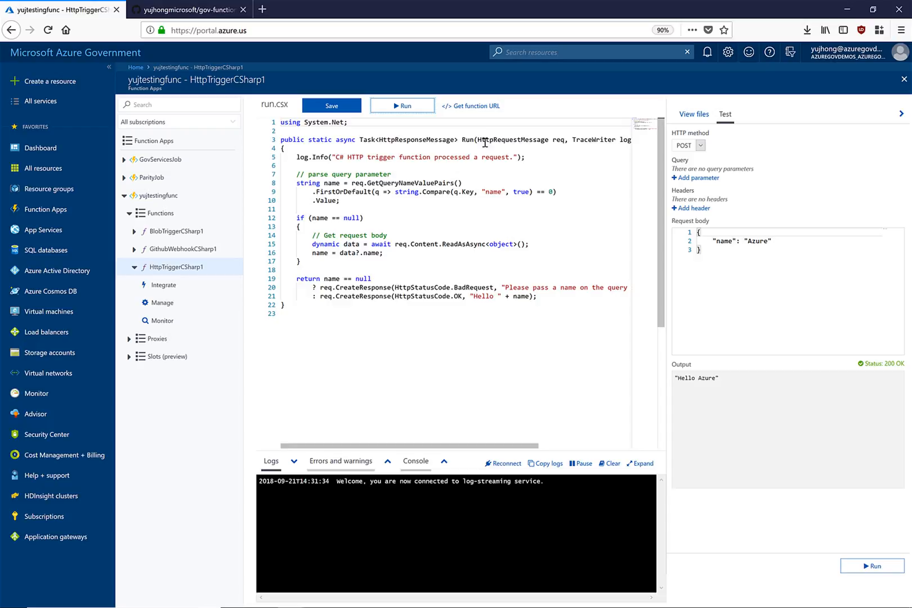
left_click(475, 106)
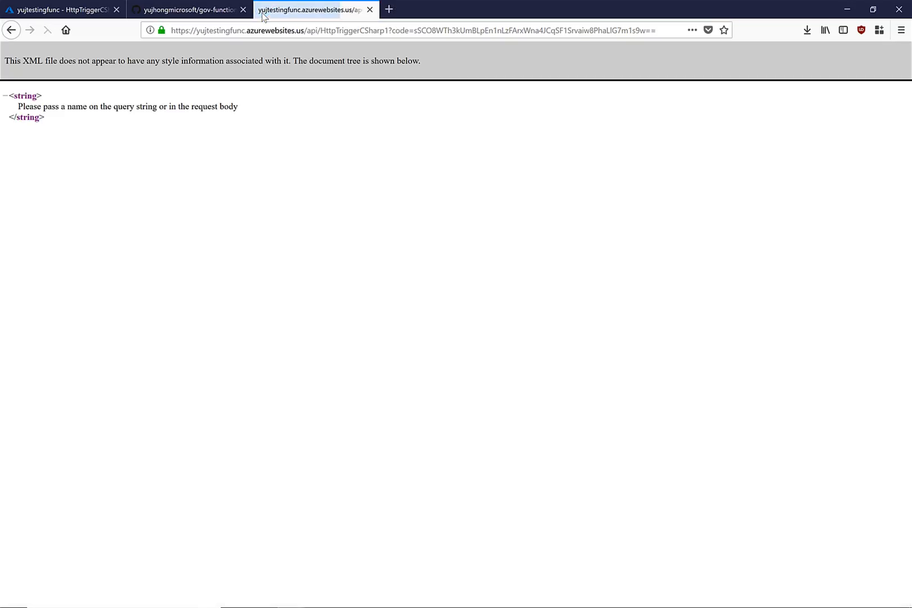
Append &name=yujin to the function URL's query string
left_click(605, 31)
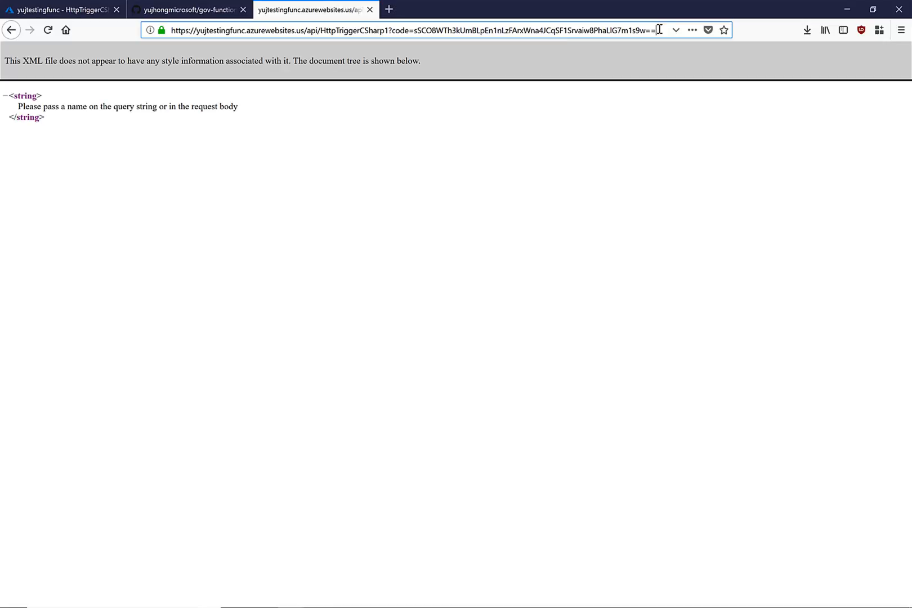
type("&name=yujin")
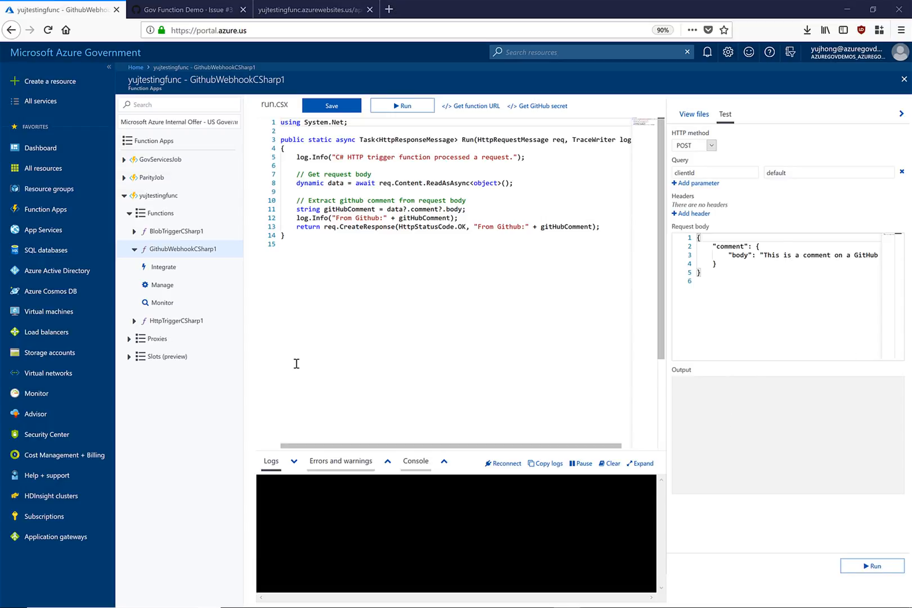
Select GithubWebhookCSharp1 with its test body, then switch to the GitHub issue tab
left_click(185, 249)
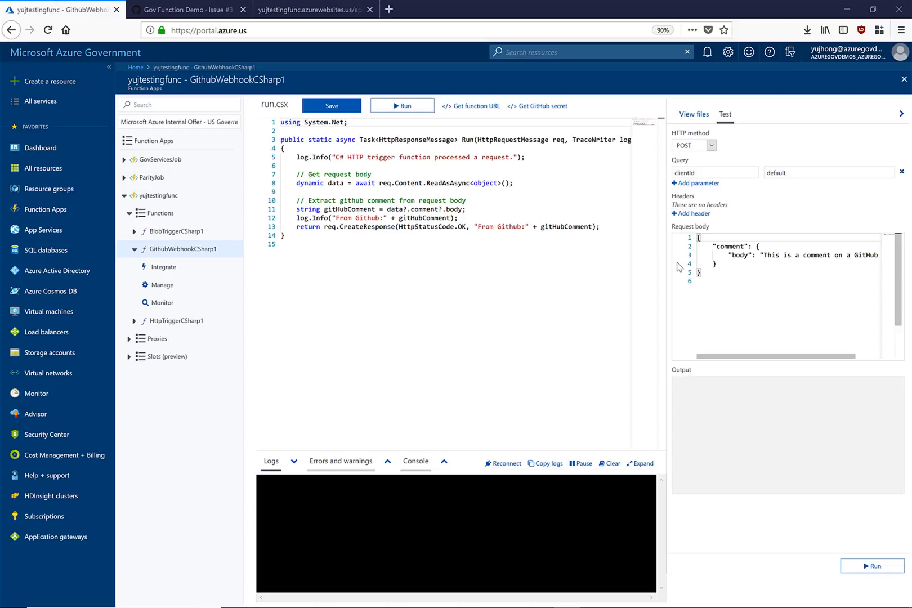
left_click(183, 10)
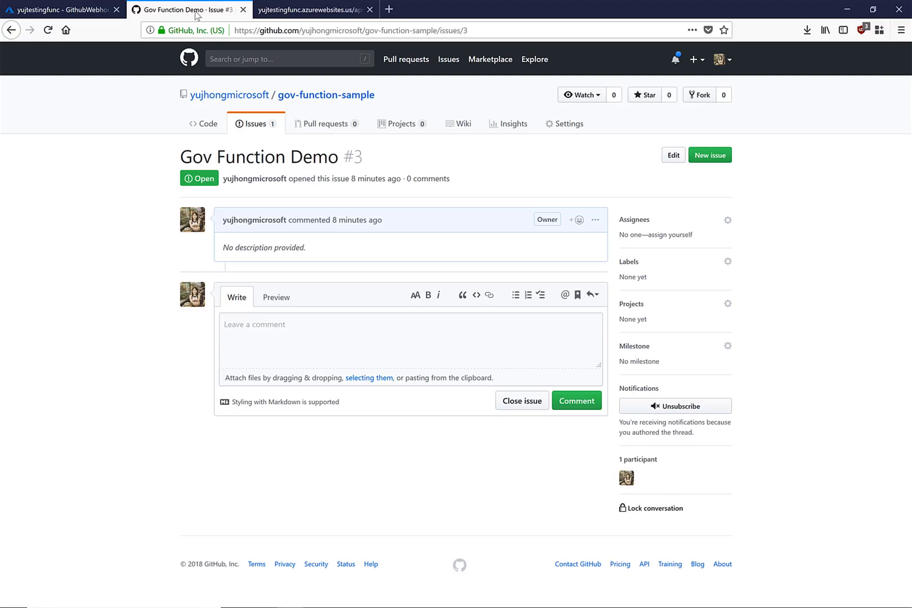
mouse_move(283, 240)
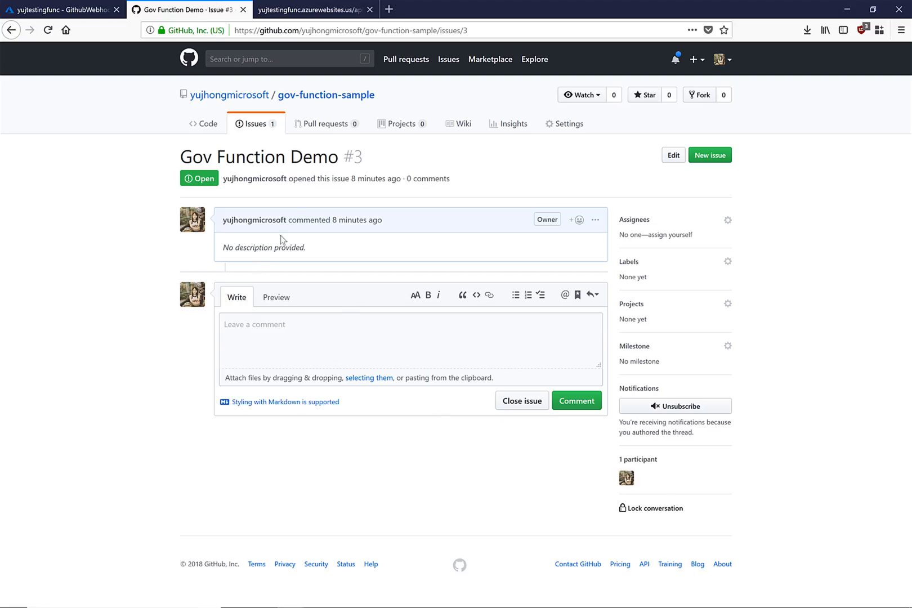
mouse_move(478, 477)
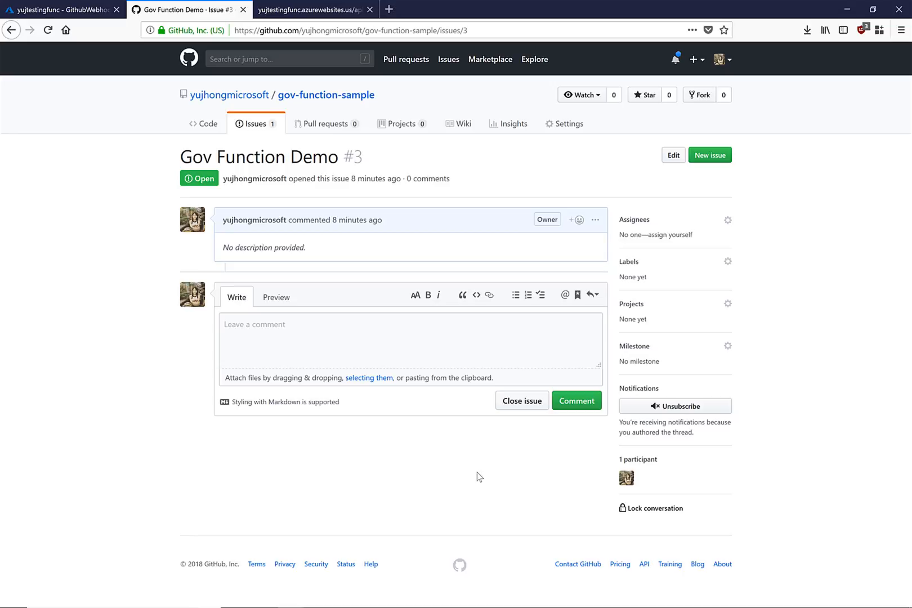
Comment 'hello' on the Gov Function Demo issue and return to the portal
left_click(322, 339)
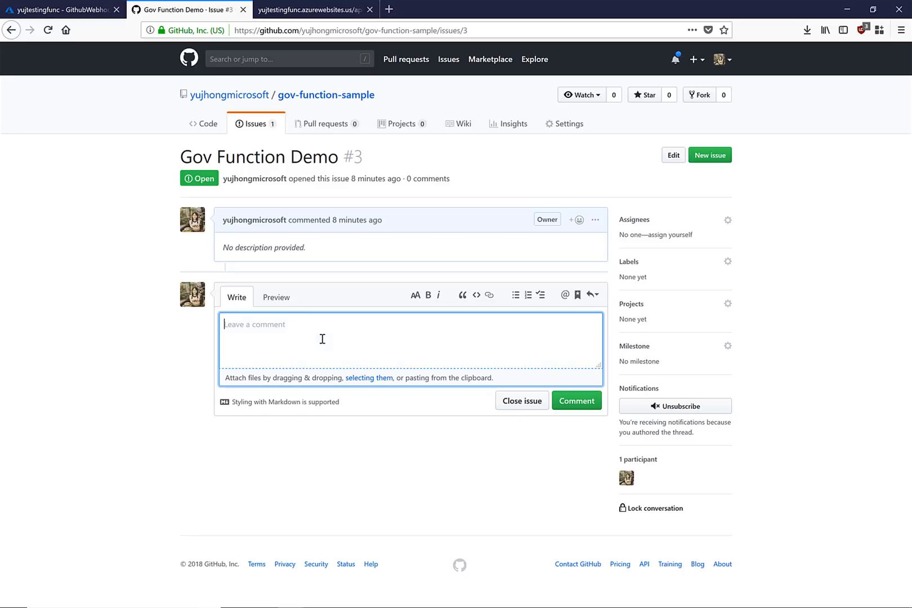
type("hello")
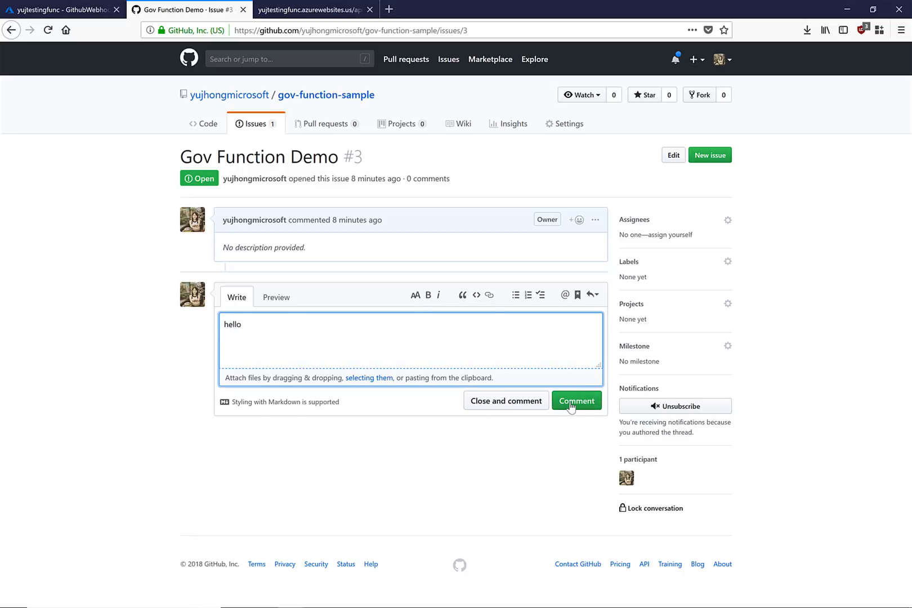
left_click(575, 400)
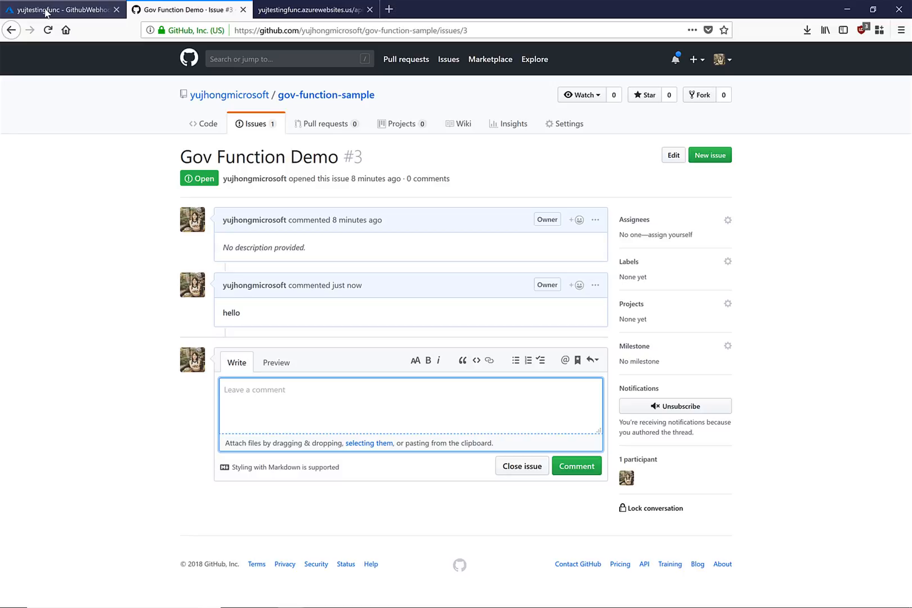
left_click(61, 9)
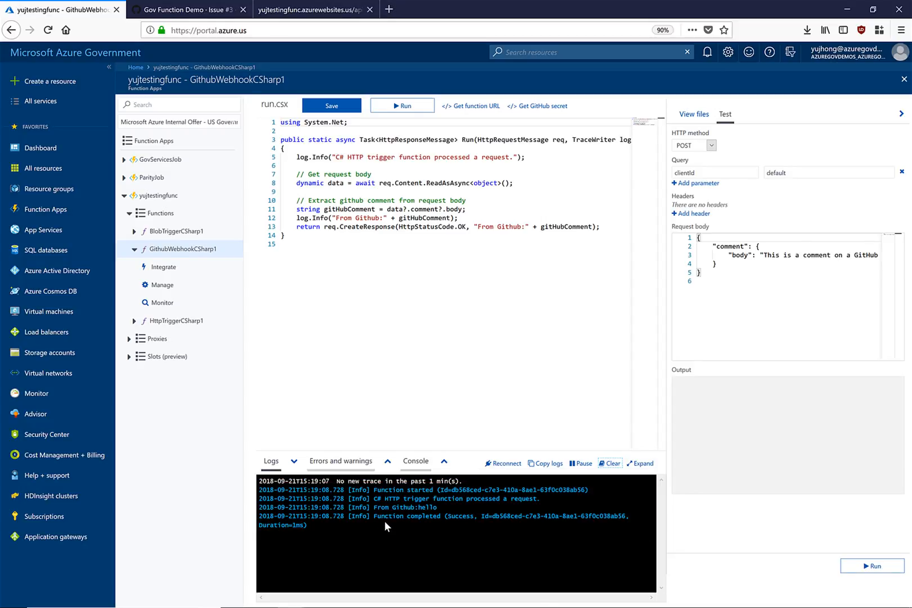
Show the run.csx code of the BlobTriggerCSharp1 function
left_click(178, 231)
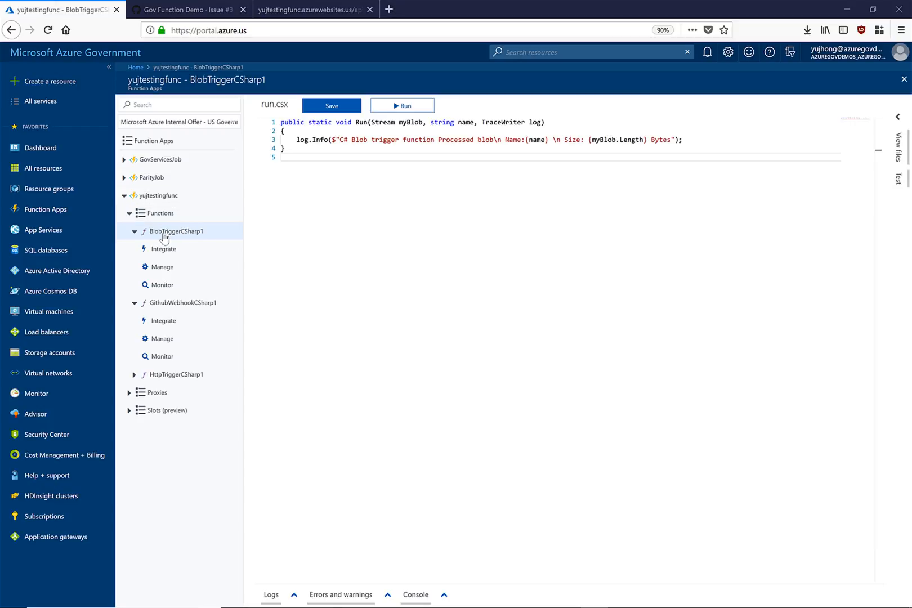
Show the Integrate settings of BlobTriggerCSharp1
left_click(177, 231)
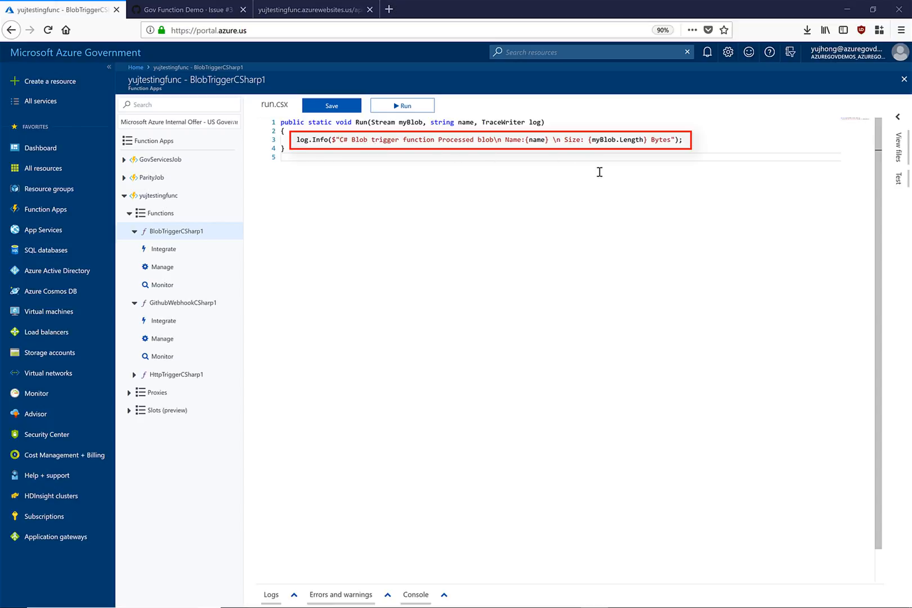
left_click(163, 249)
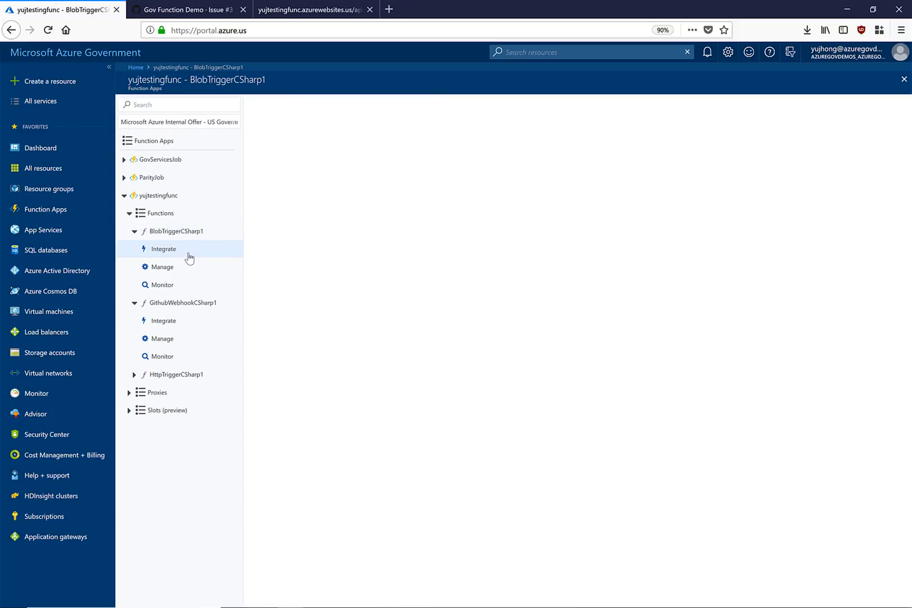
left_click(163, 249)
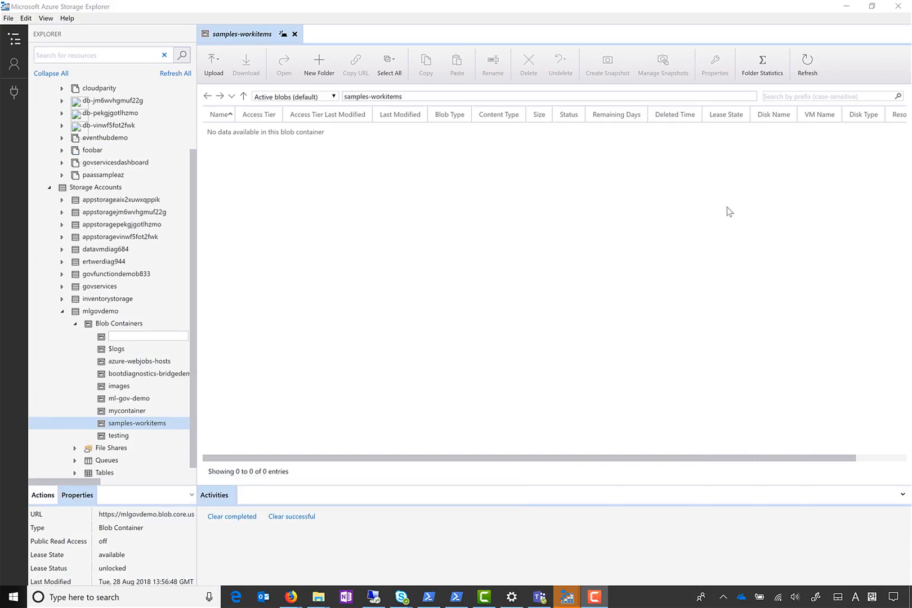
mouse_move(366, 441)
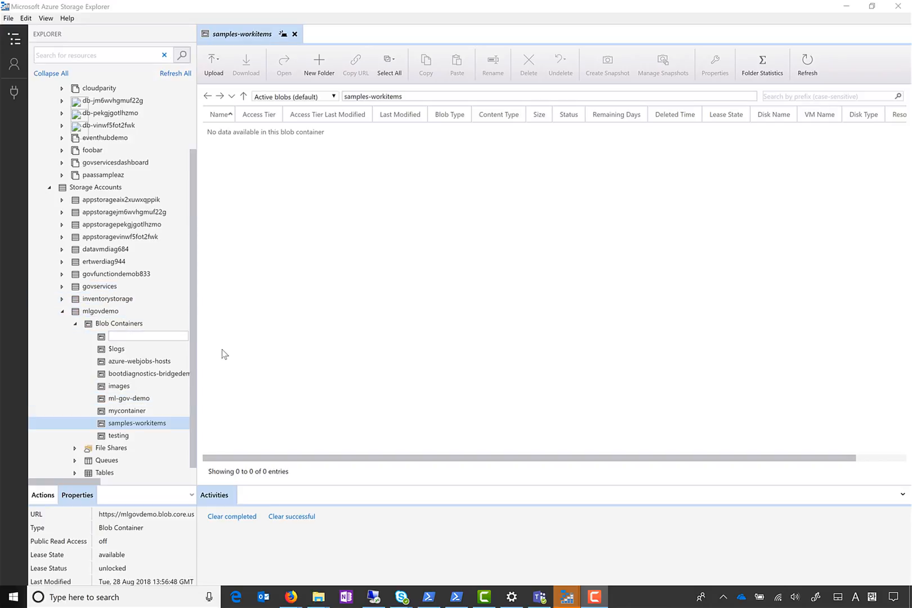
Upload data.json from the Desktop into the samples-workitems container
left_click(126, 410)
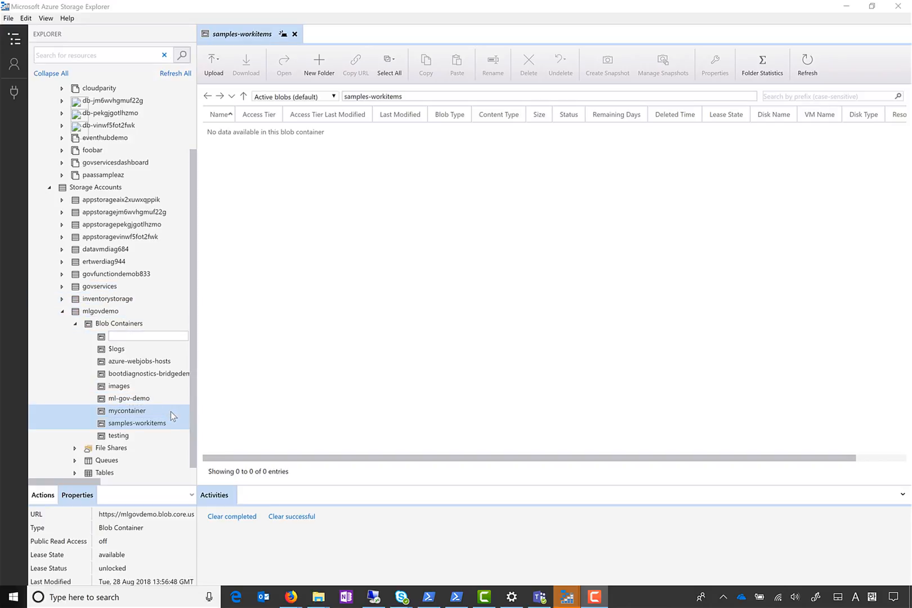
left_click(136, 423)
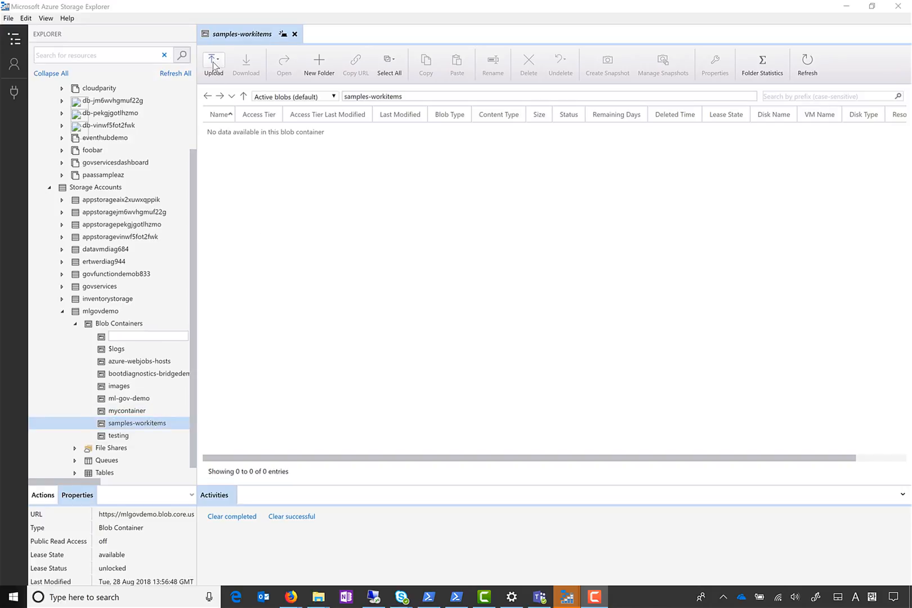
left_click(214, 64)
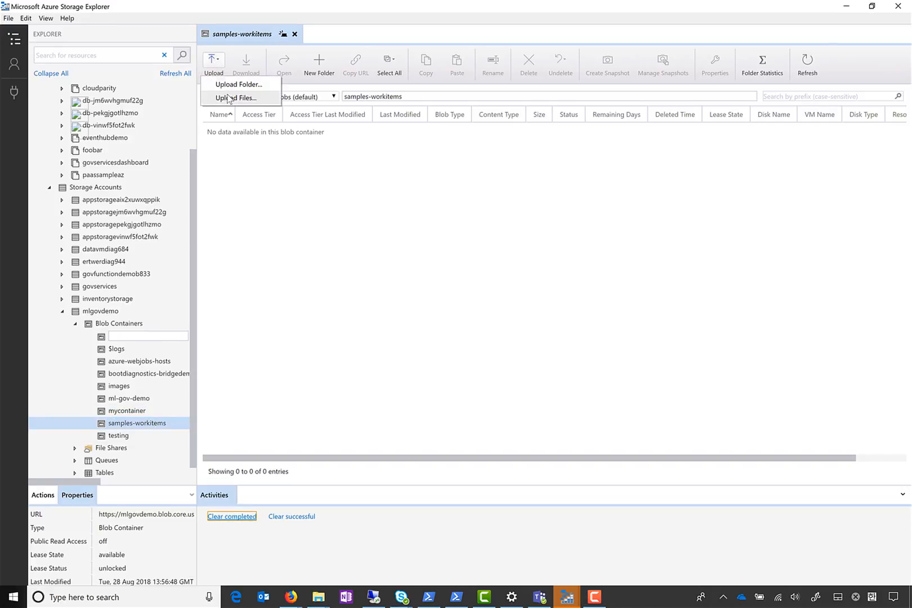
left_click(235, 97)
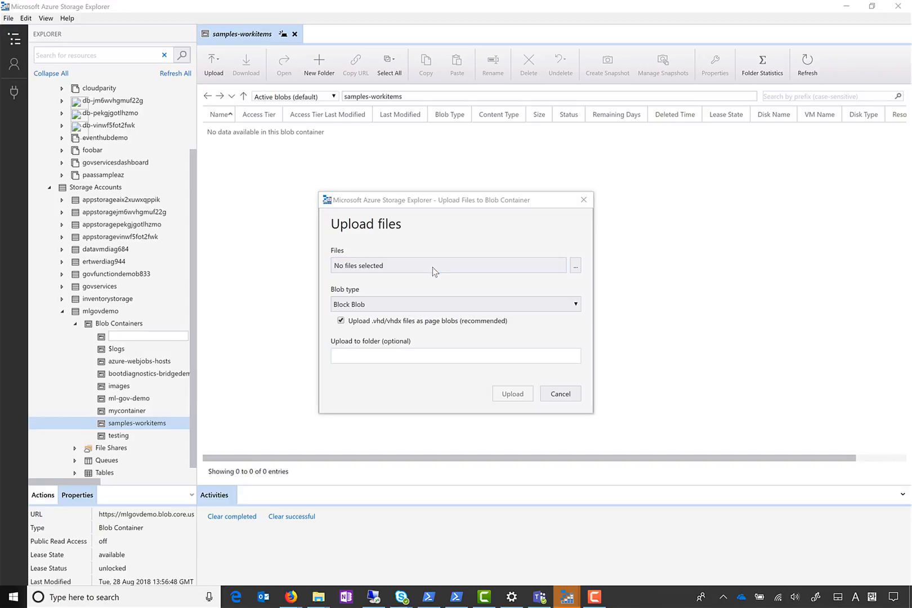
left_click(574, 265)
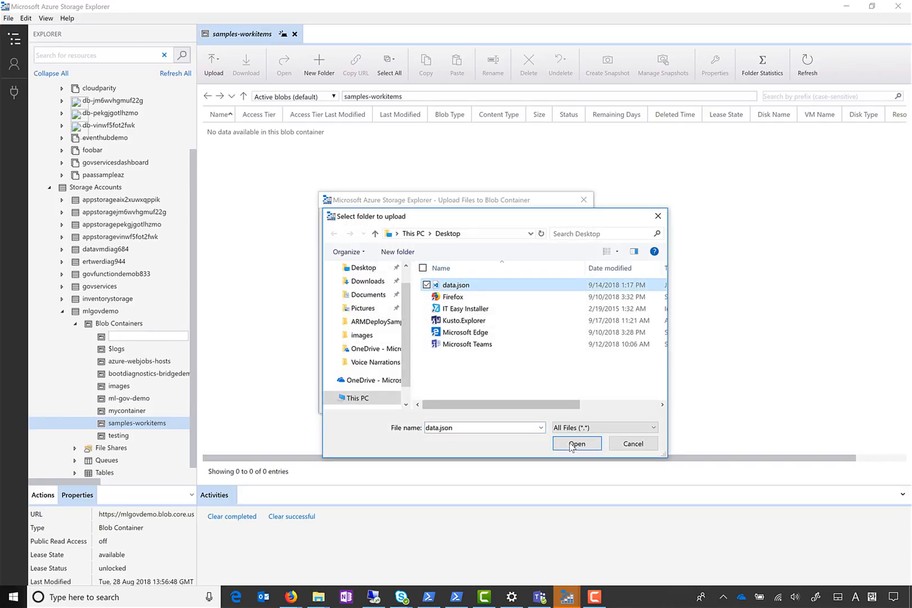
left_click(575, 444)
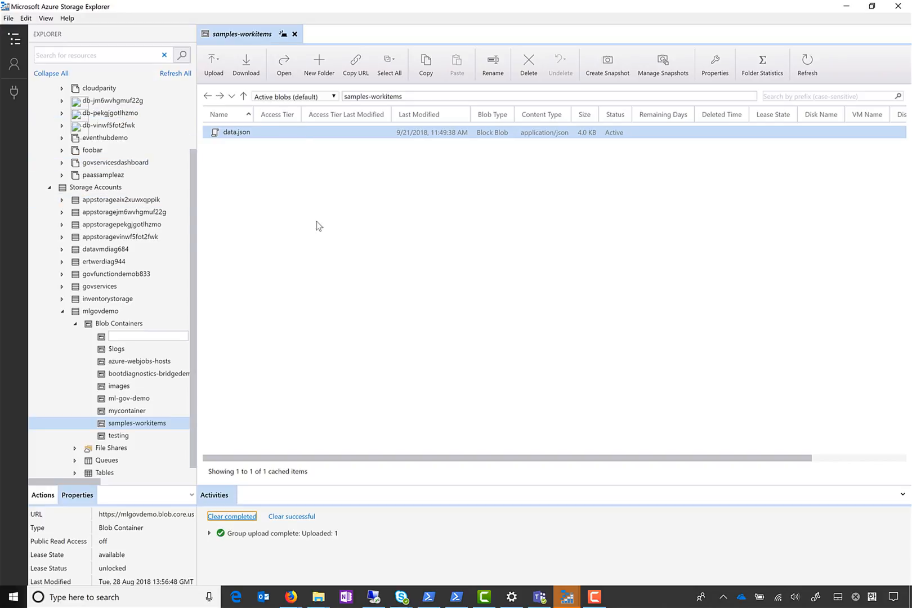
mouse_move(348, 201)
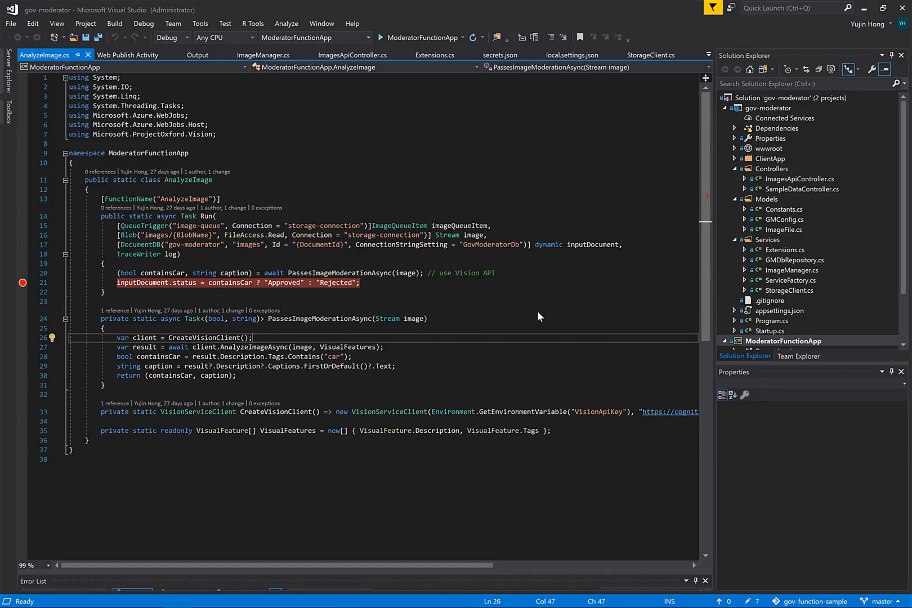
mouse_move(590, 284)
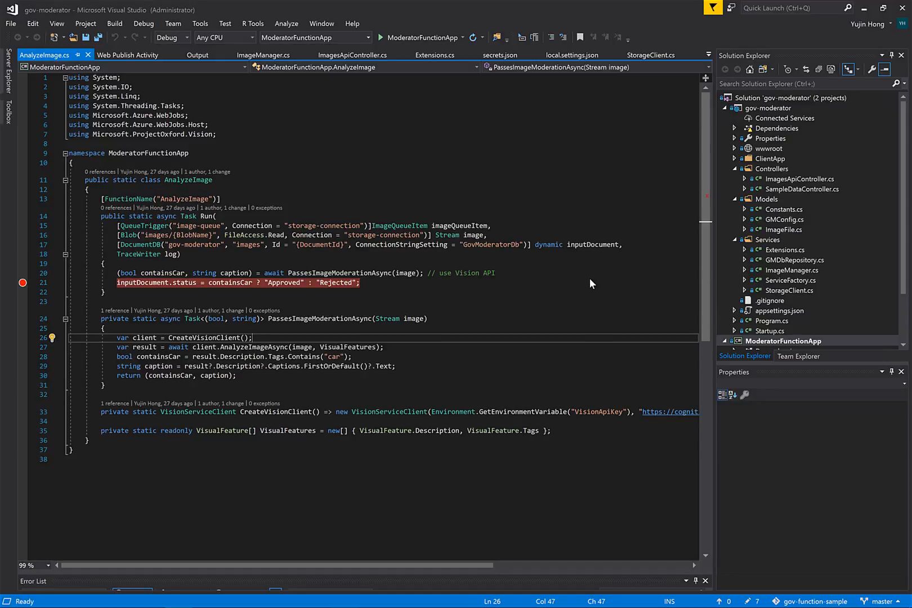
mouse_move(335, 298)
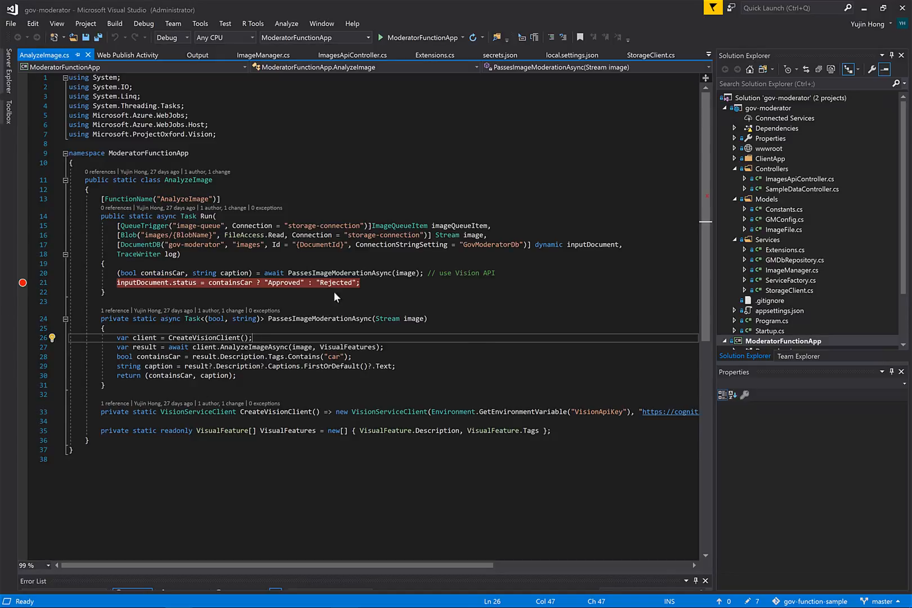
mouse_move(489, 359)
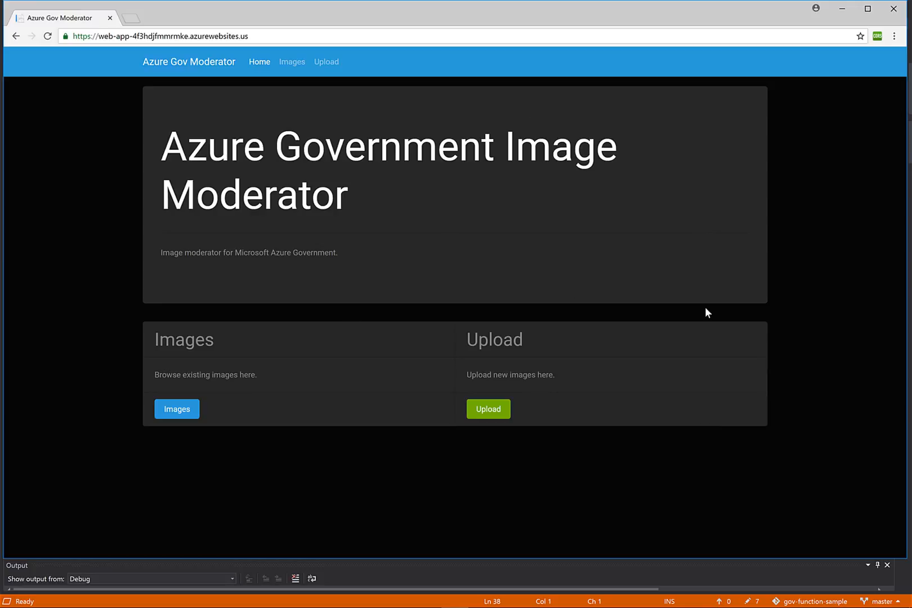
mouse_move(542, 178)
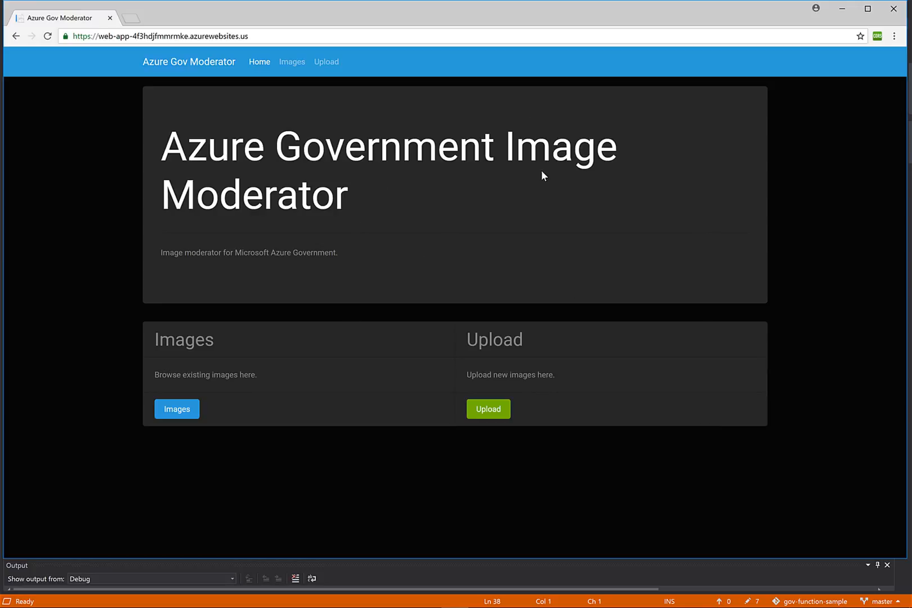
mouse_move(639, 244)
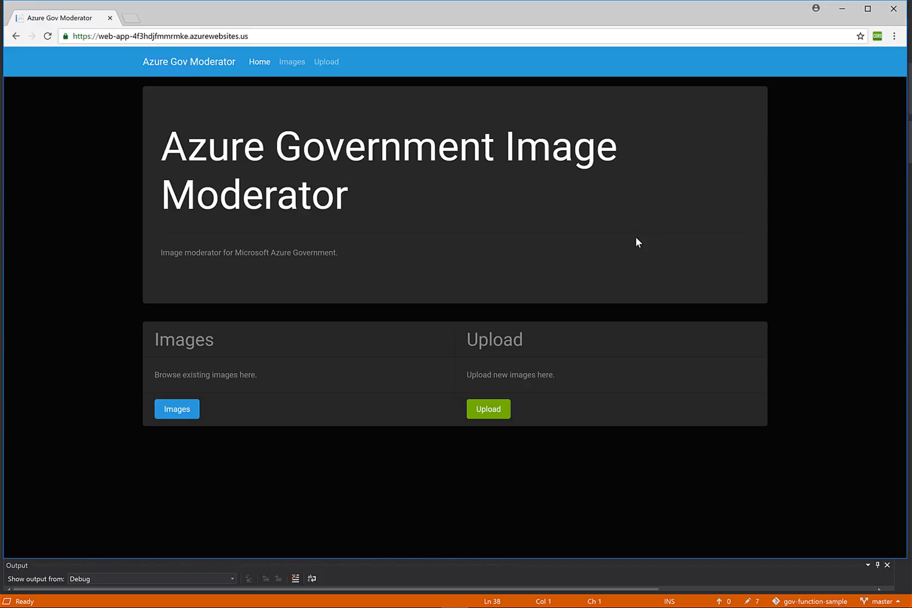
mouse_move(404, 298)
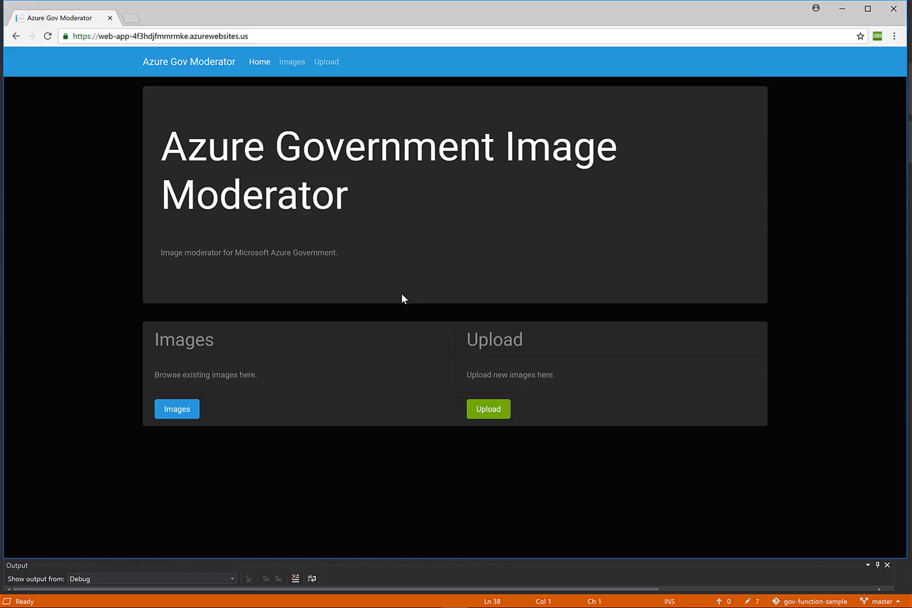
mouse_move(292, 65)
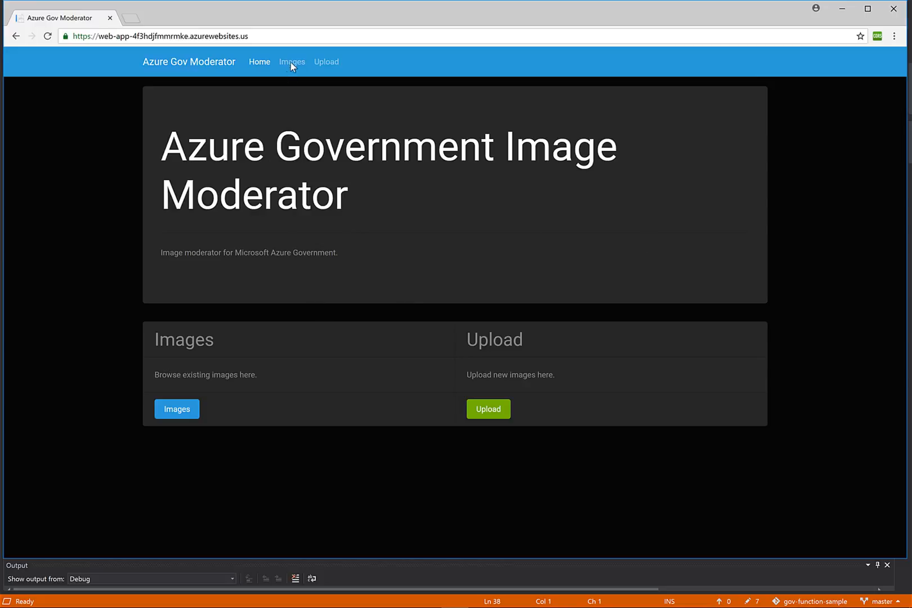
Show the Images page with its Approved tab of four car images
left_click(292, 62)
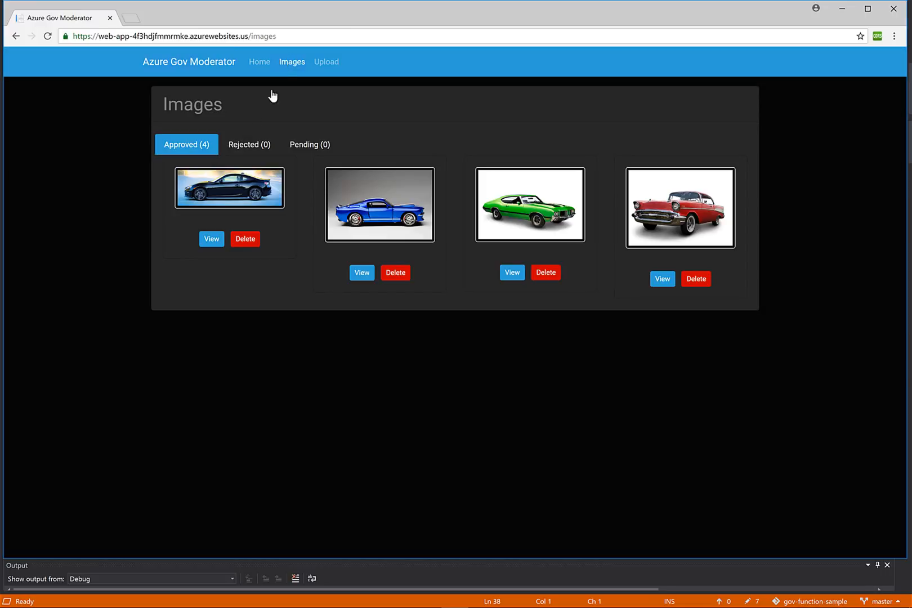
mouse_move(127, 369)
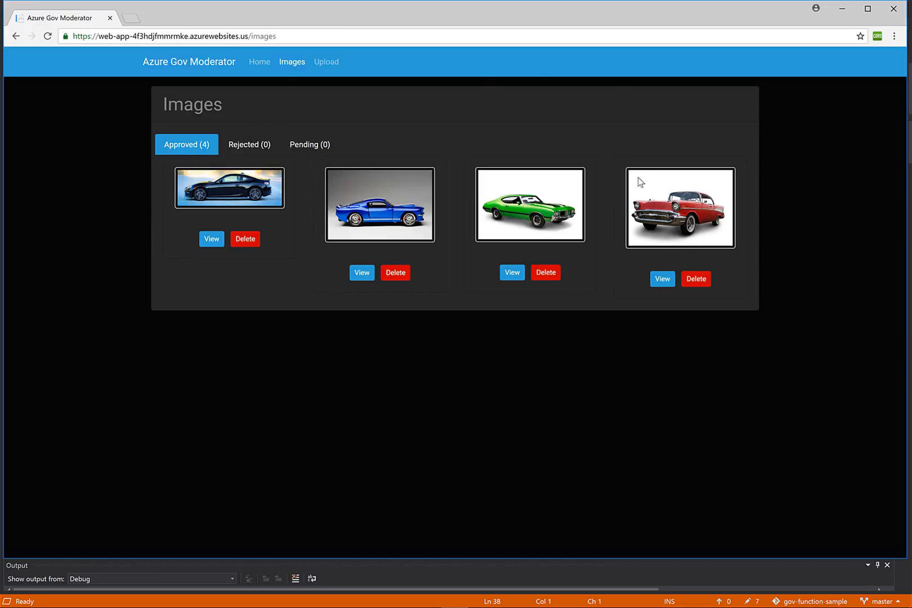
mouse_move(337, 334)
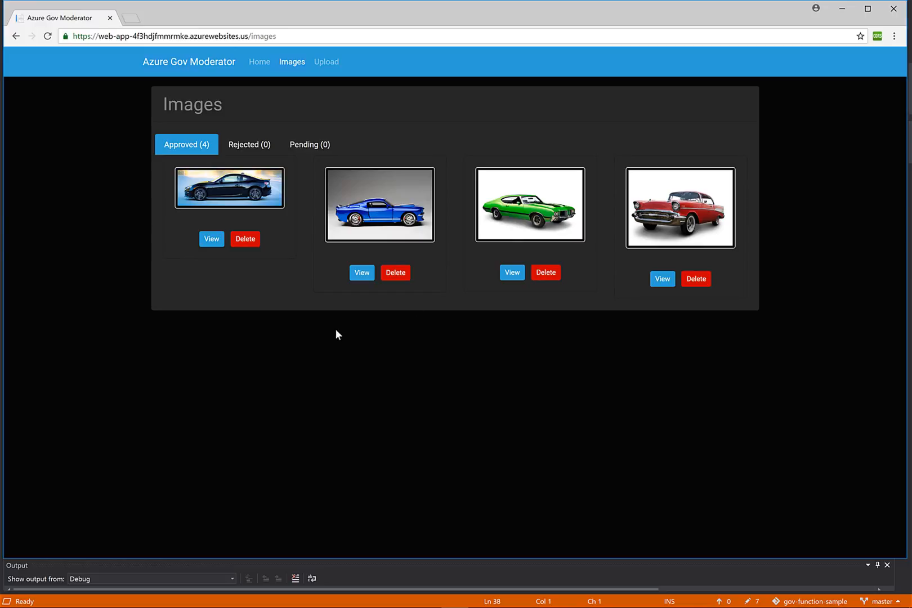
left_click(249, 145)
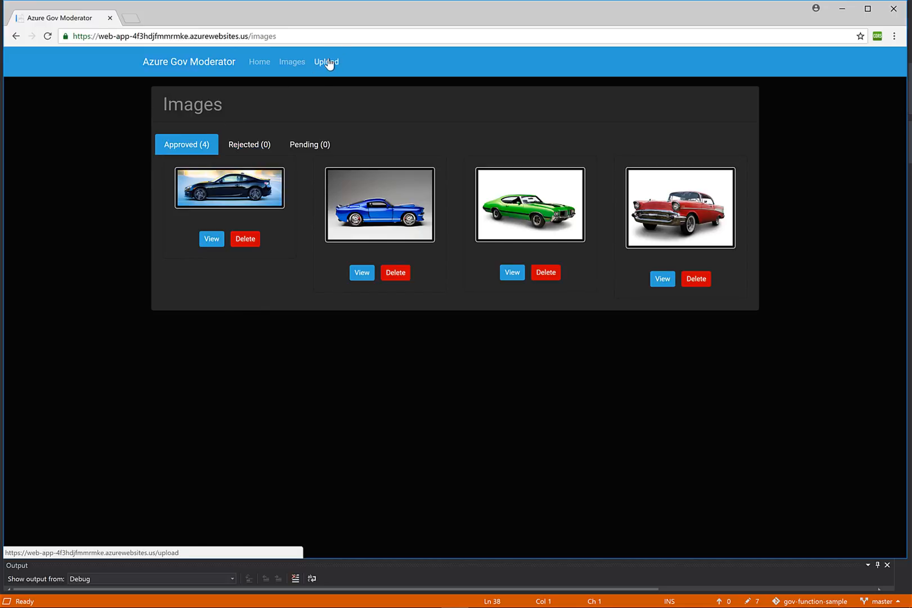
Upload car5.jpg with the description 'testing', triggering the AnalyzeImage function
left_click(325, 62)
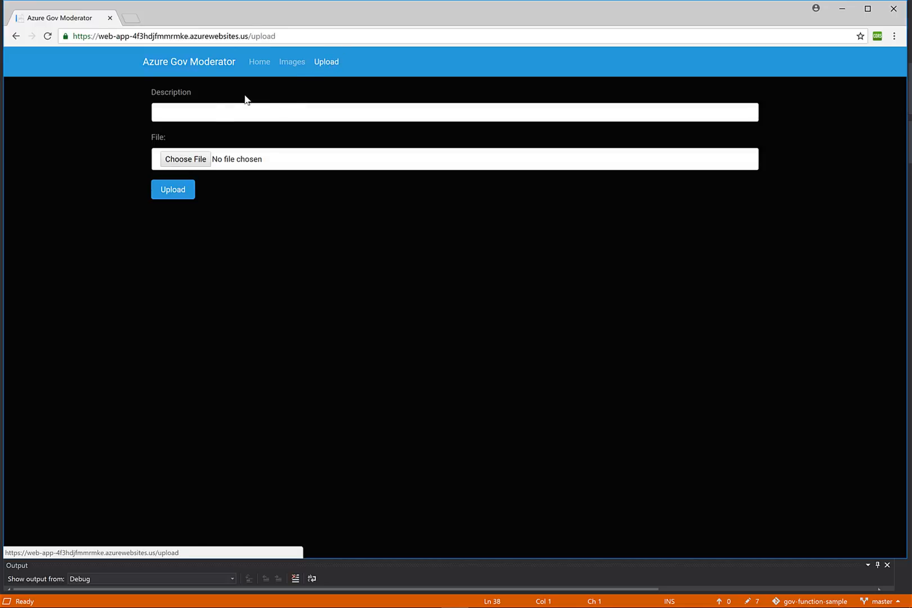
type("tes")
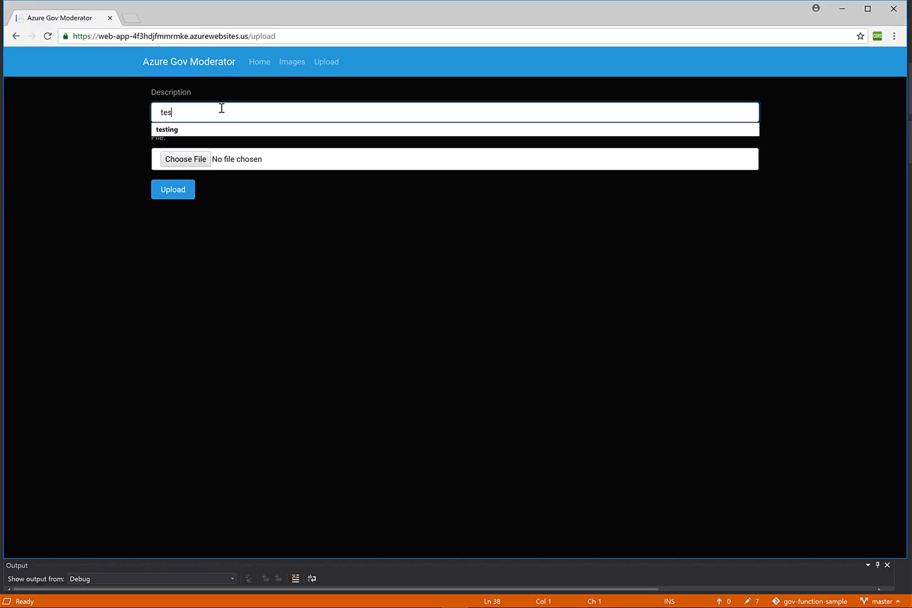
left_click(167, 129)
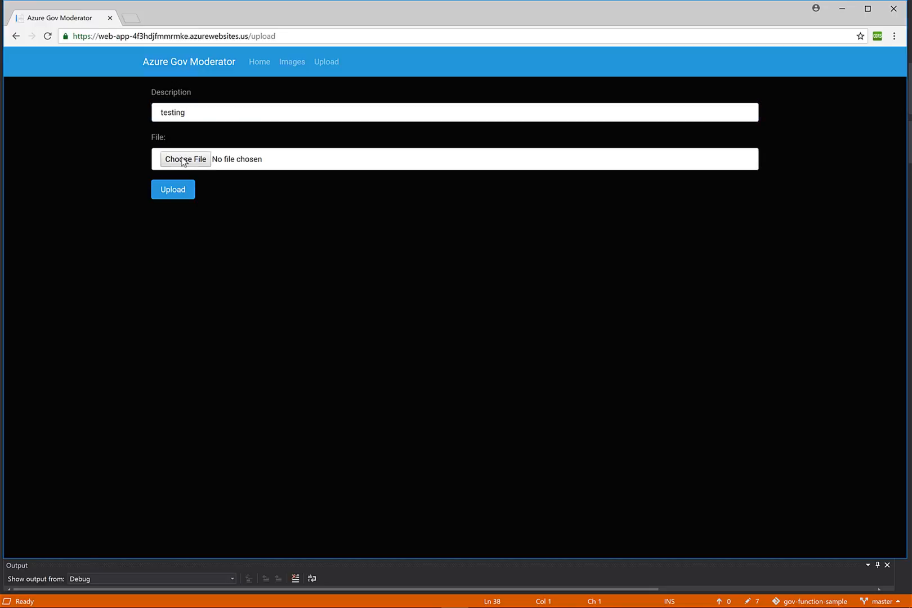
left_click(184, 159)
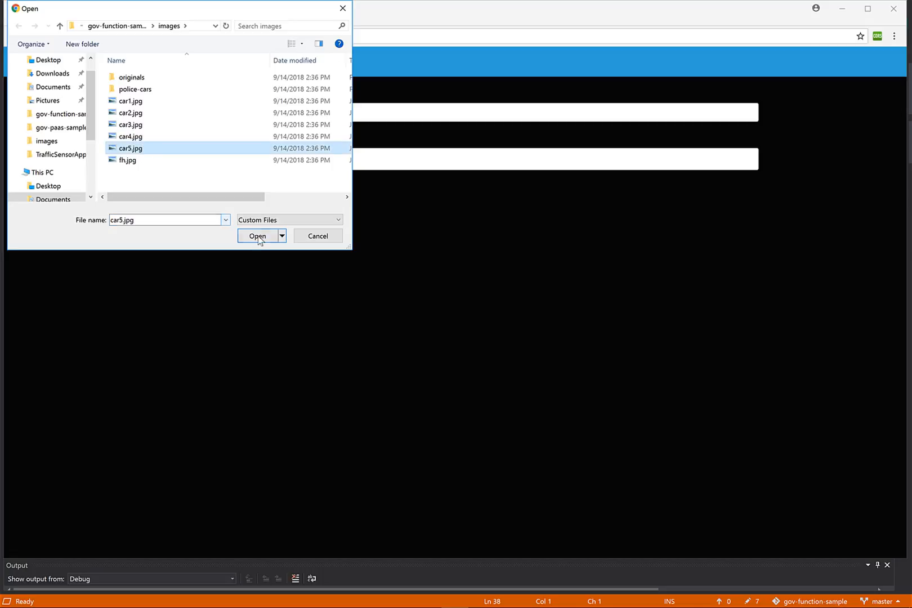
left_click(258, 236)
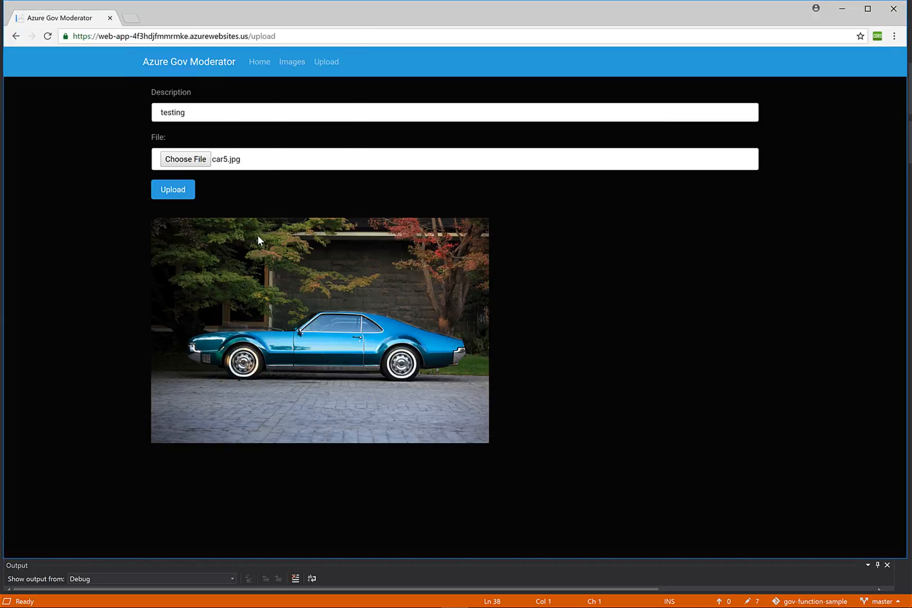
mouse_move(471, 460)
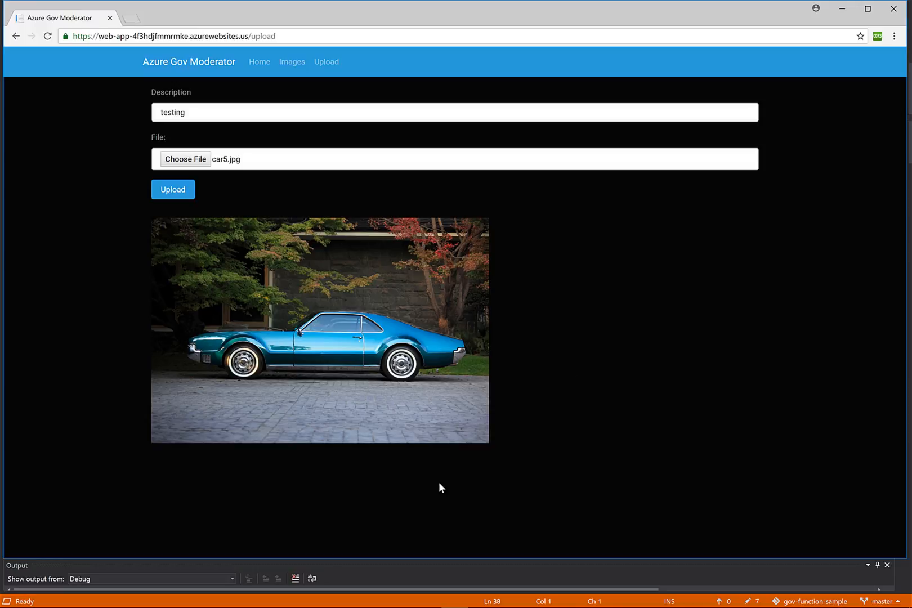
mouse_move(188, 208)
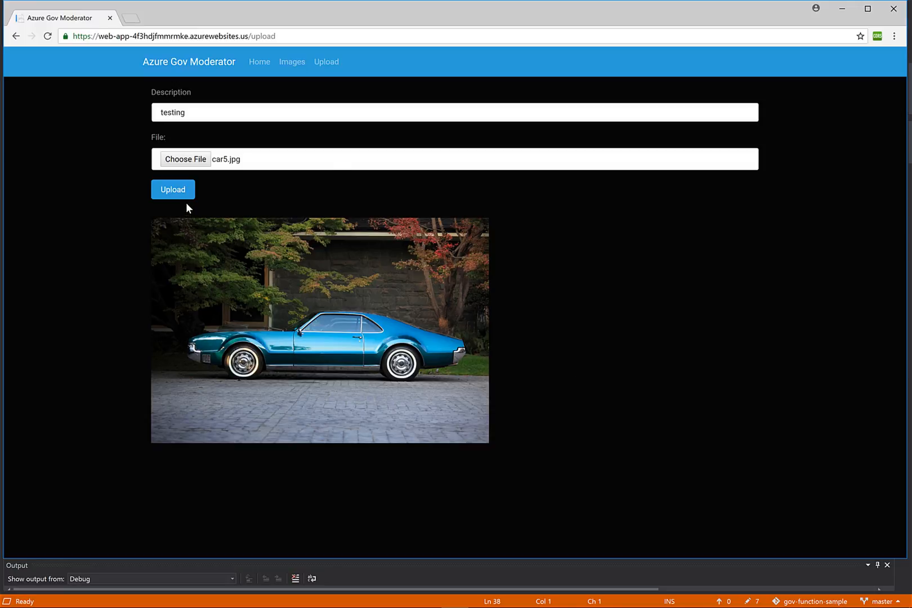
mouse_move(335, 197)
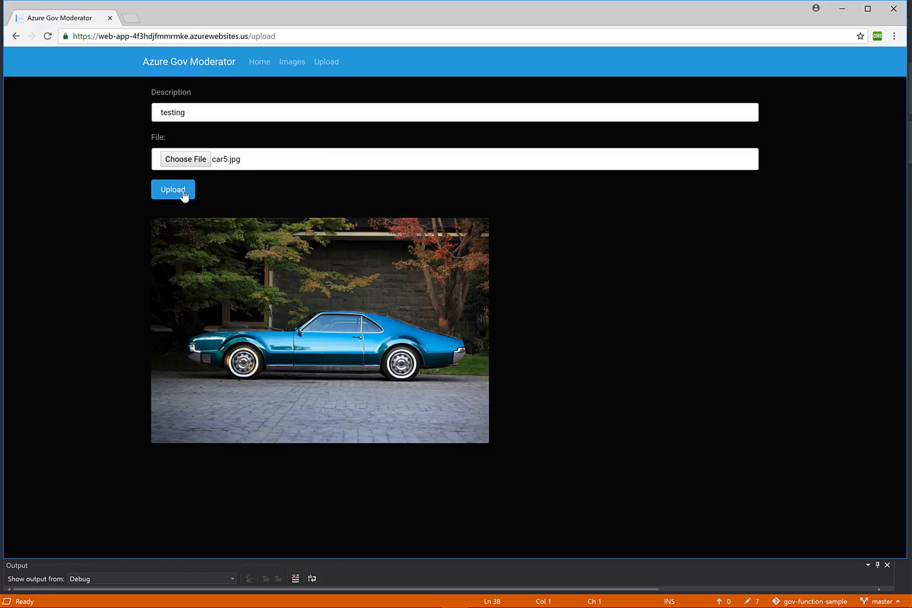
left_click(172, 189)
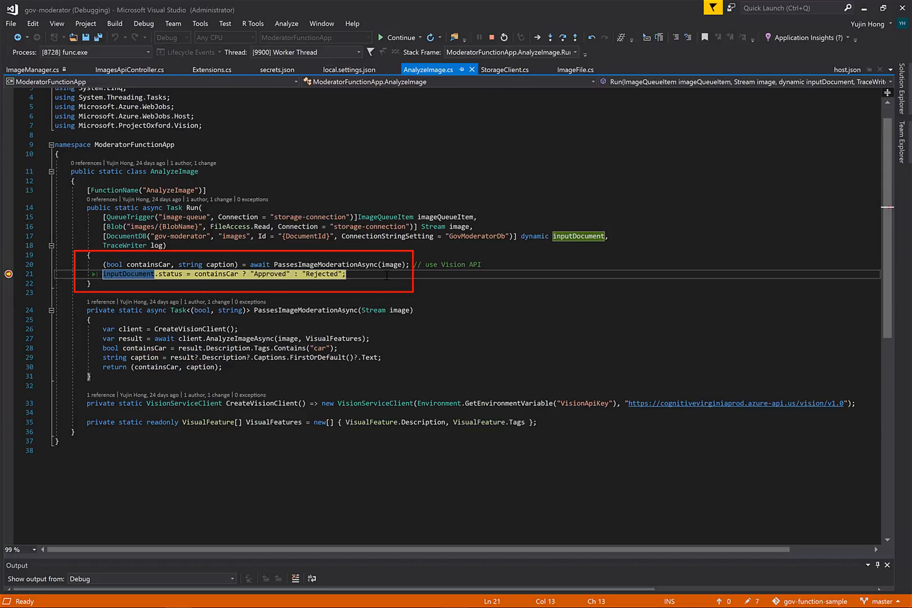
mouse_move(398, 276)
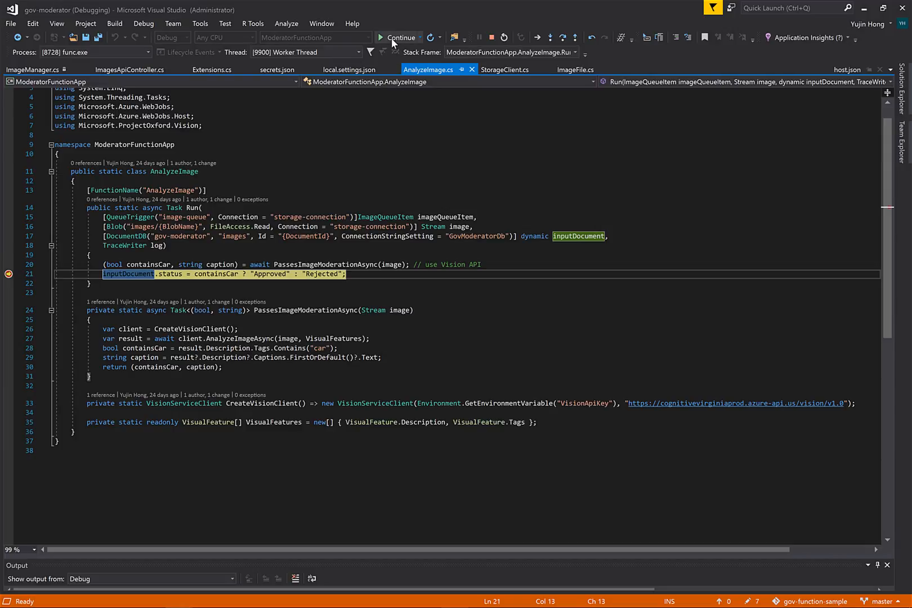
Resume the paused AnalyzeImage function past the Approved/Rejected status line
left_click(454, 596)
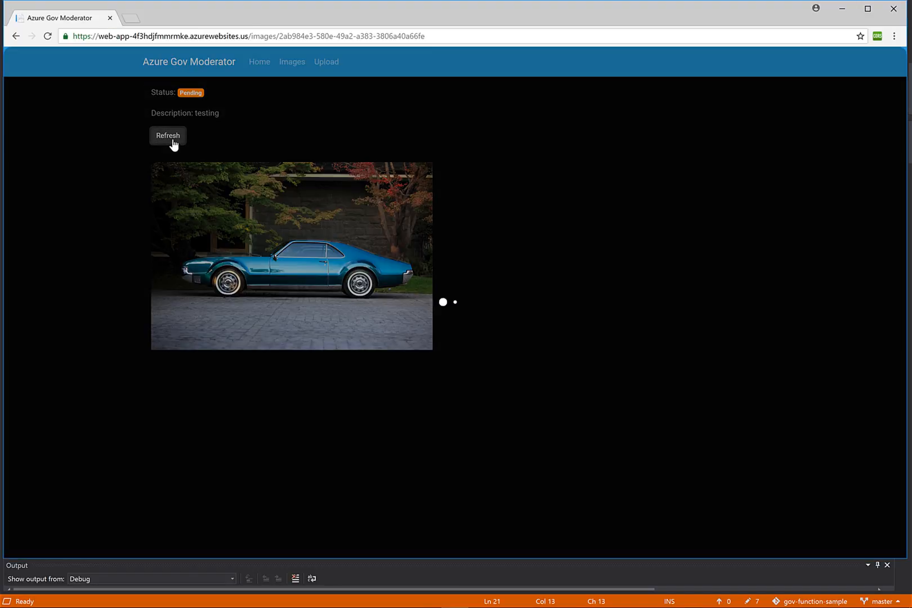
Refresh to see car5 as Approved and view the gallery showing Approved (5)
left_click(167, 136)
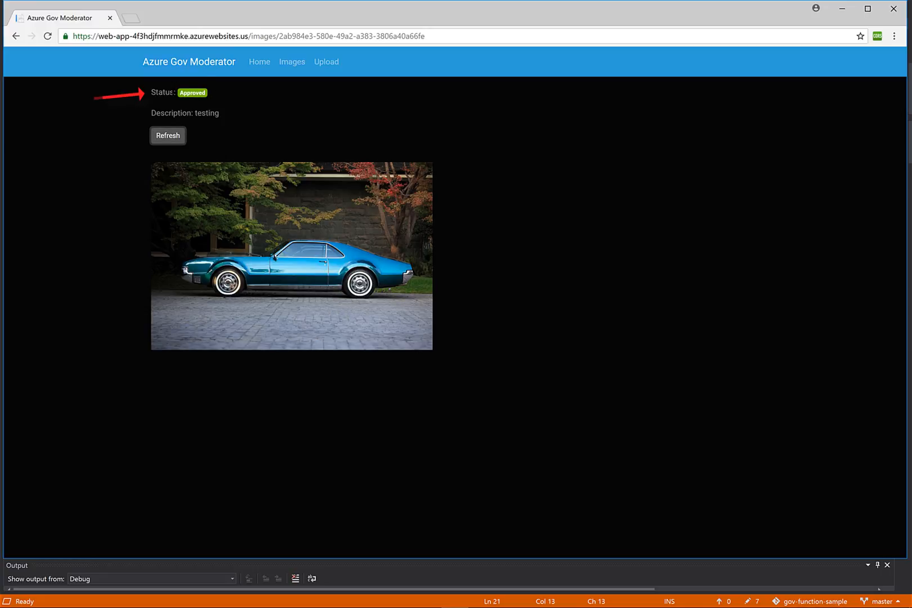
mouse_move(226, 116)
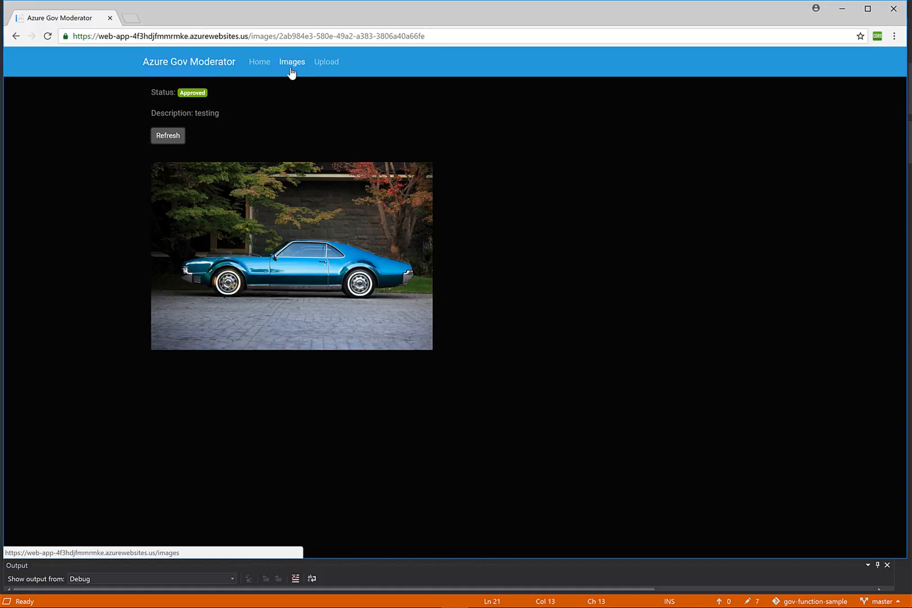
left_click(291, 62)
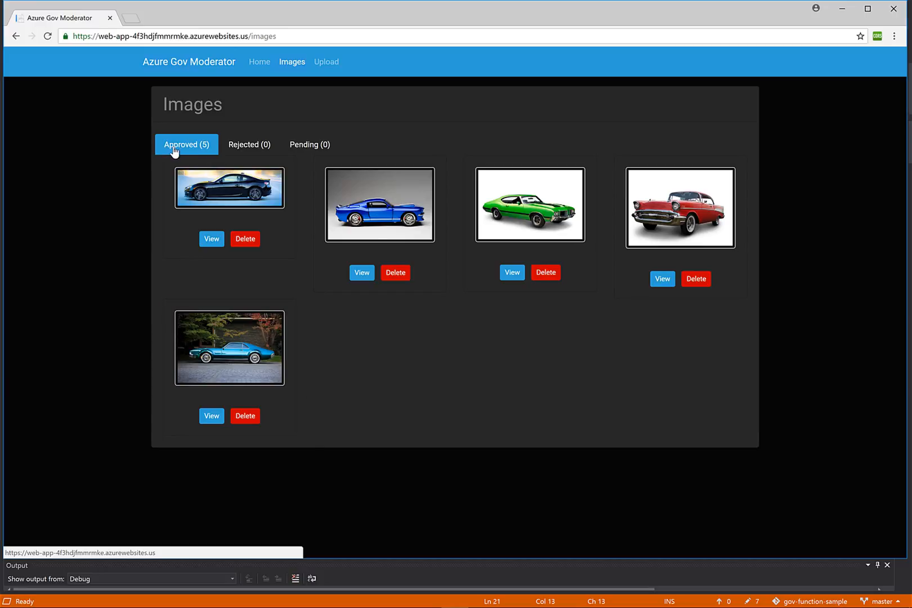
left_click(326, 62)
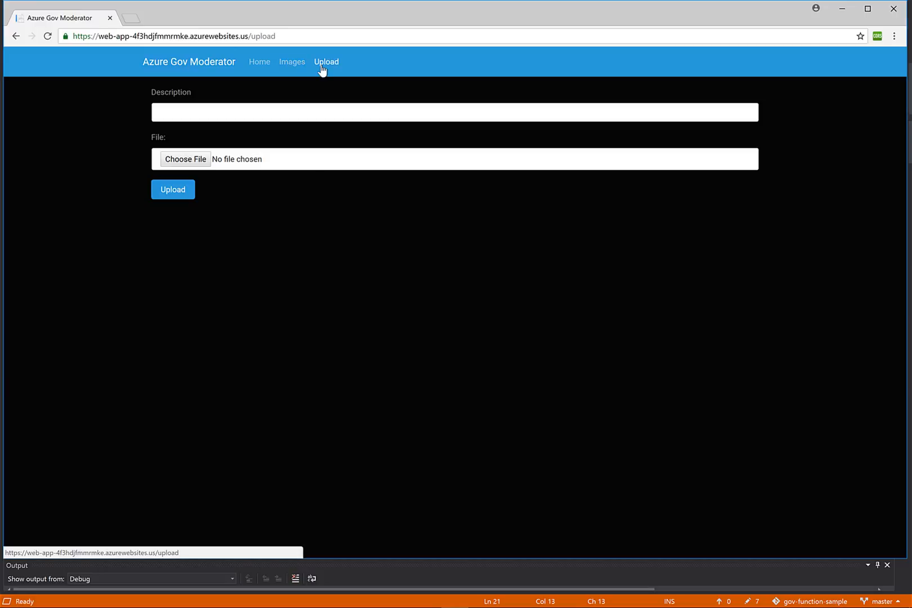
Upload the fire hydrant photo with the description 'testing2', leaving it Pending
left_click(454, 112)
type("testing")
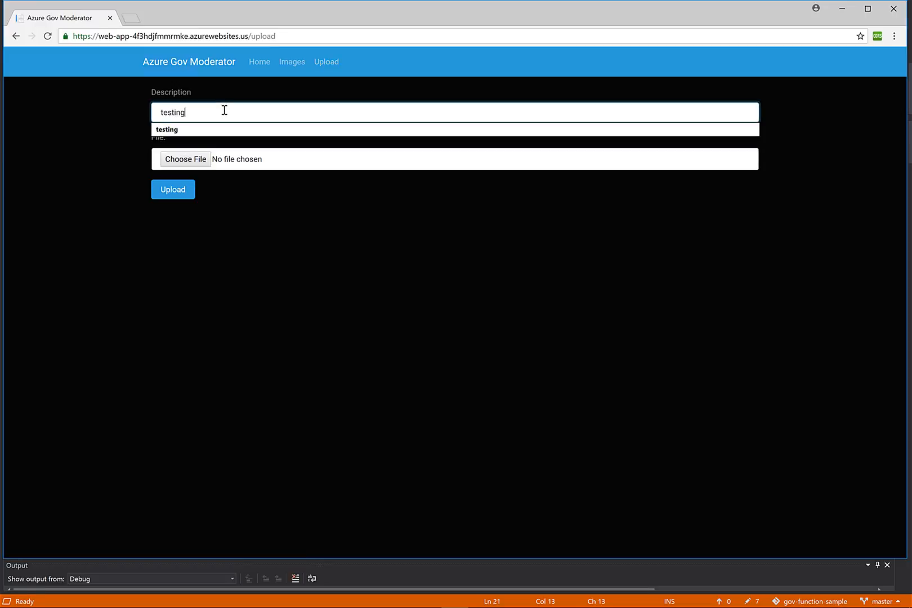
left_click(185, 159)
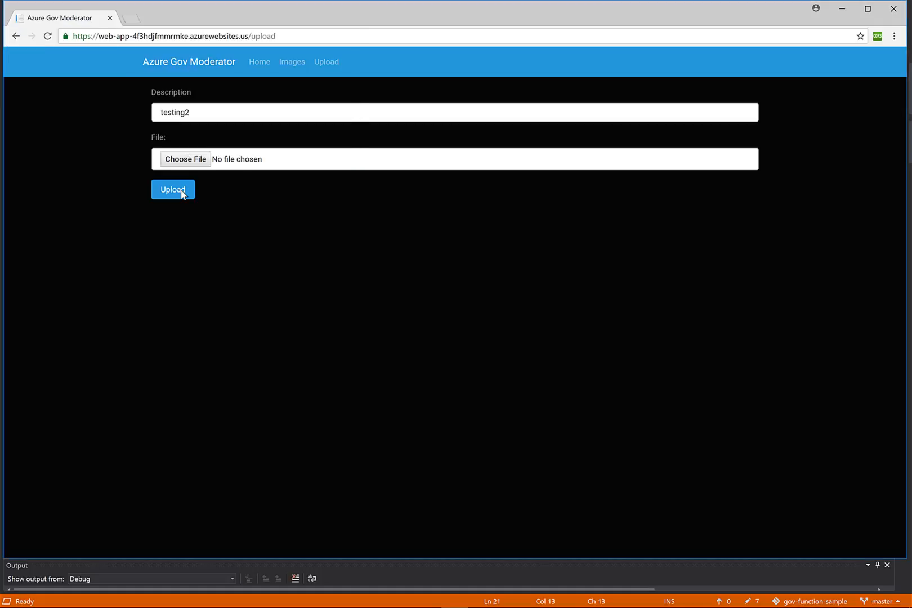
left_click(185, 158)
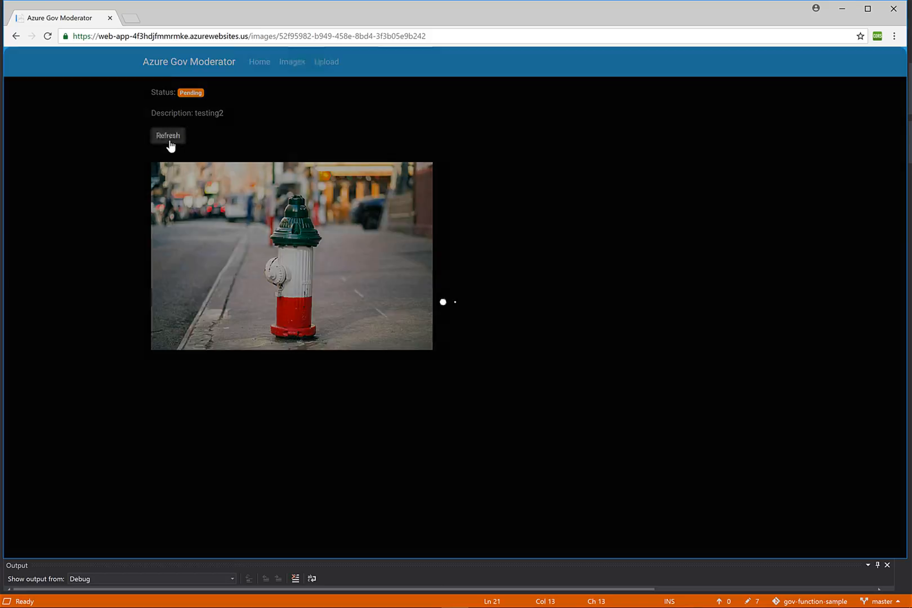
Refresh to see the hydrant as Rejected and filter the gallery to Rejected (1)
left_click(168, 135)
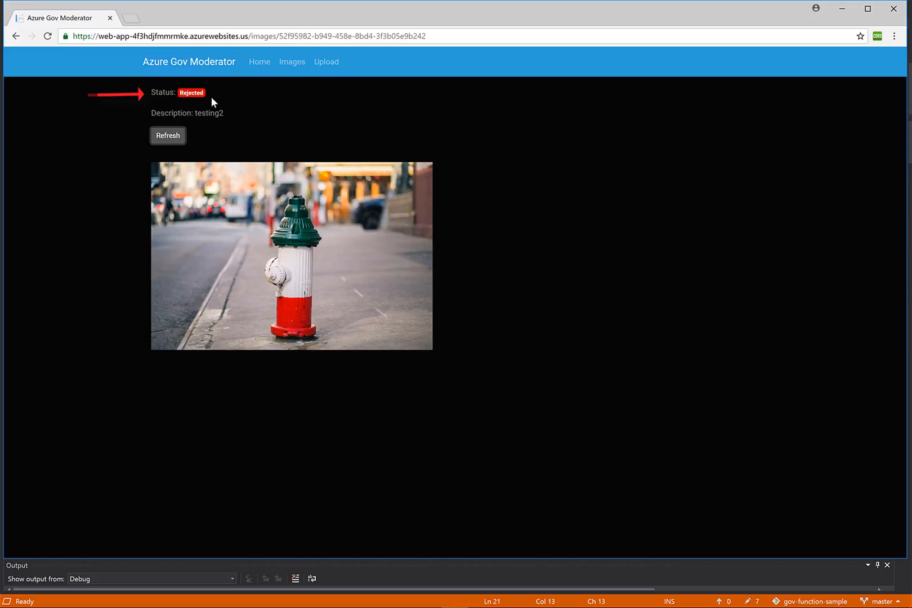
mouse_move(272, 70)
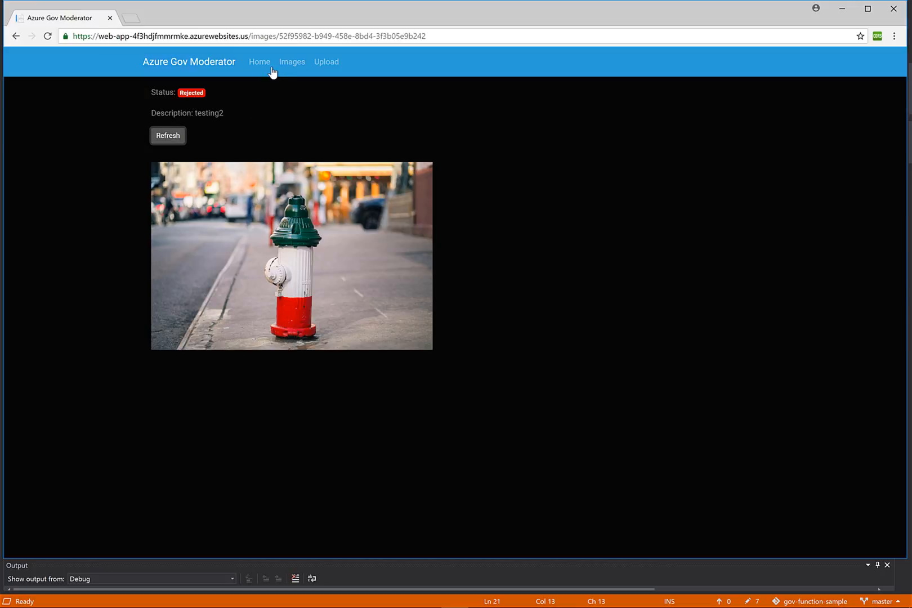
left_click(292, 62)
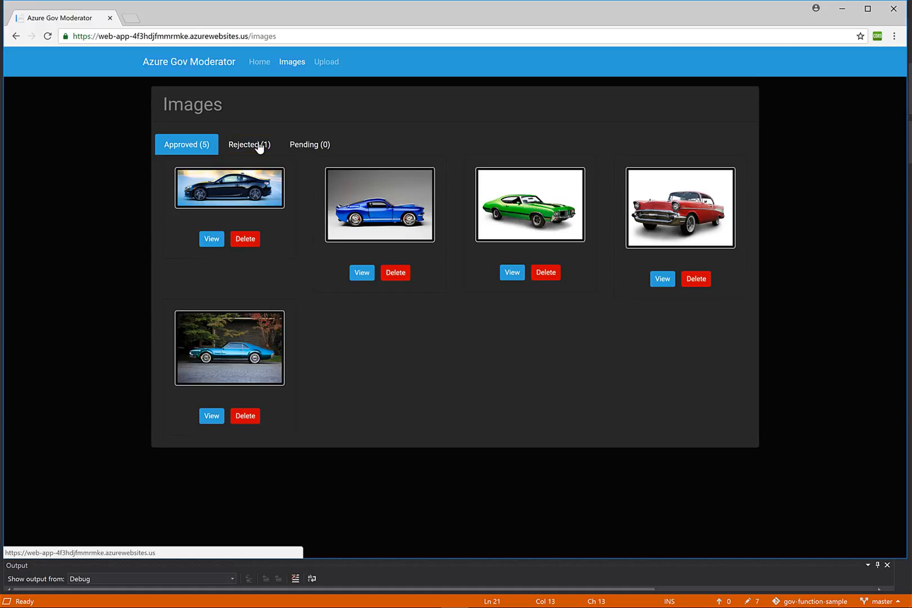
left_click(249, 144)
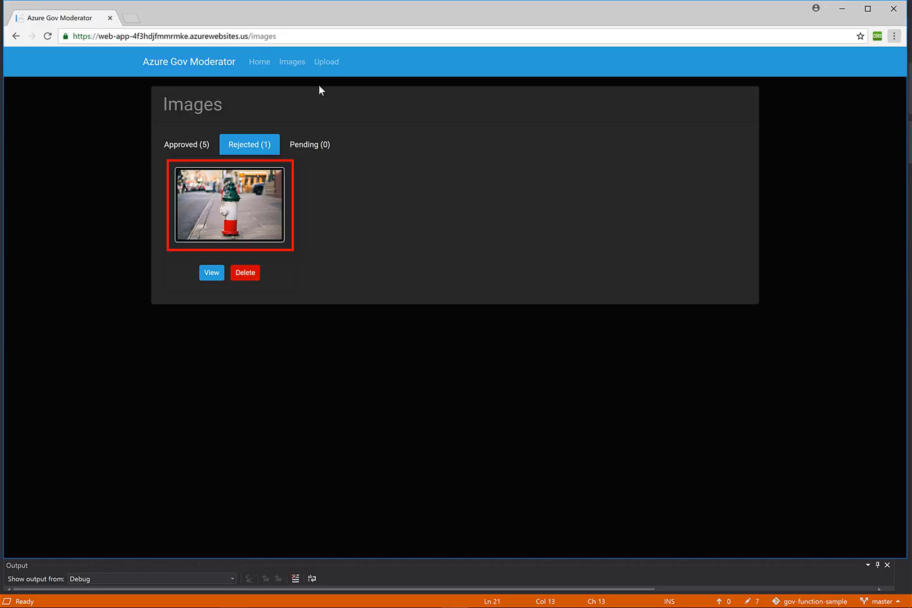
mouse_move(393, 391)
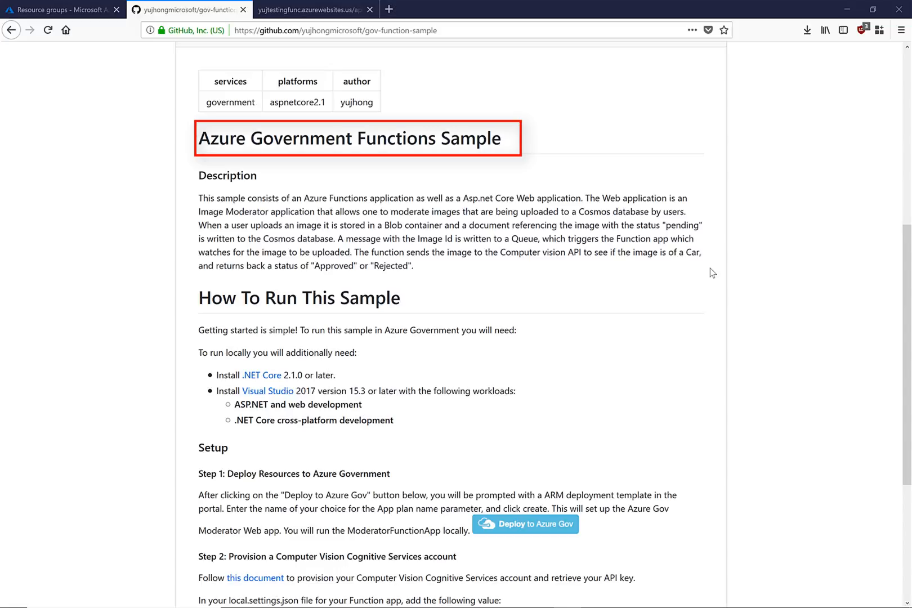
mouse_move(708, 274)
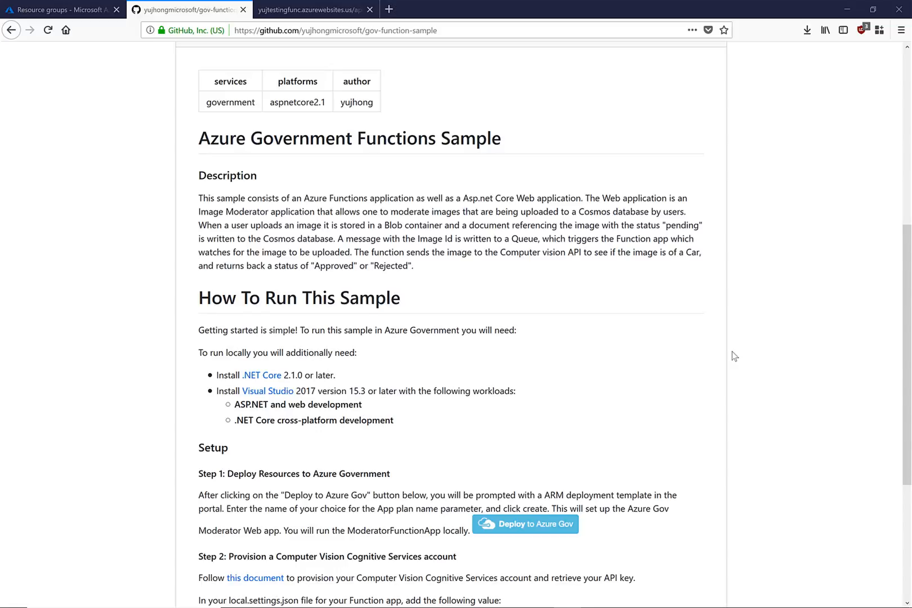
Show the gov-function-sample README from its description down through the Setup section
left_click(336, 30)
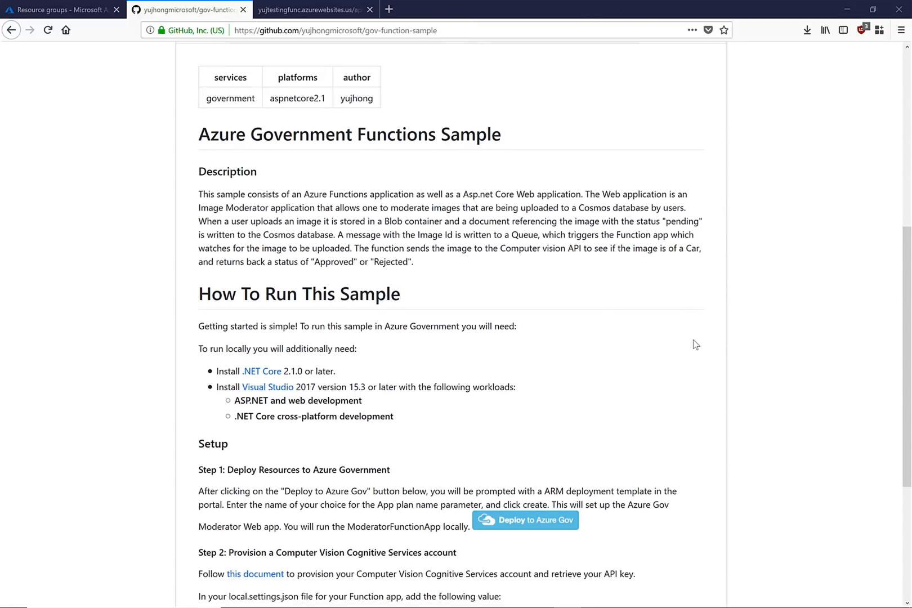
scroll("down", 3)
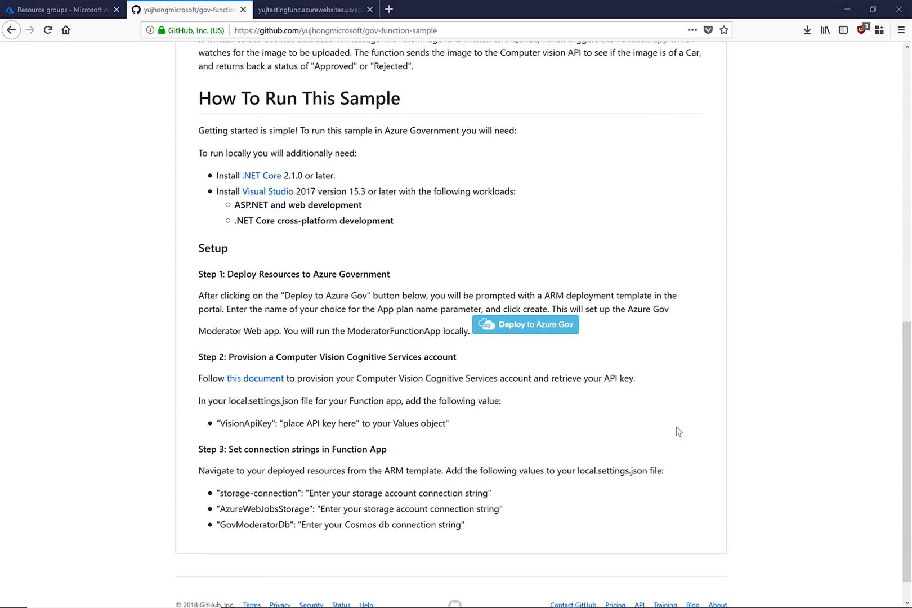
scroll("down", 3)
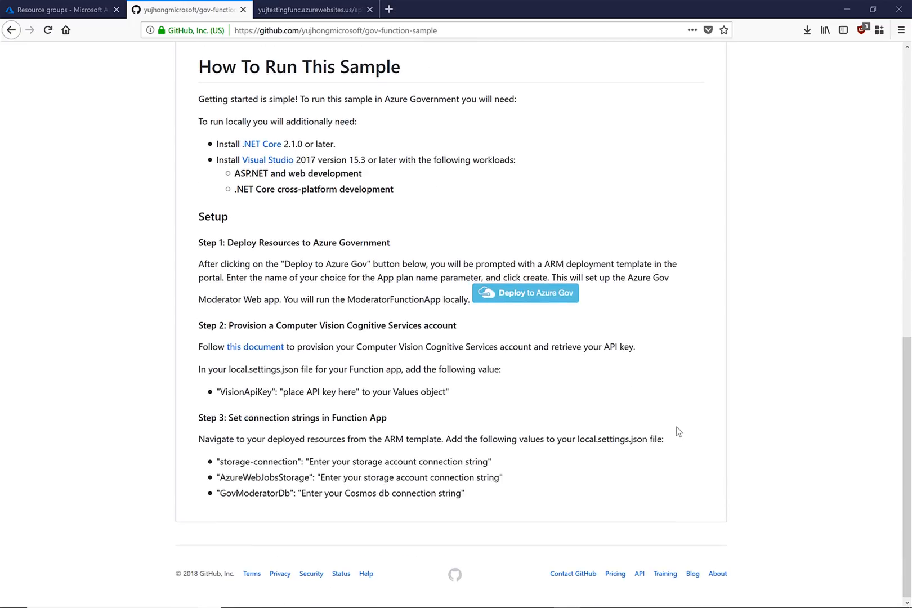